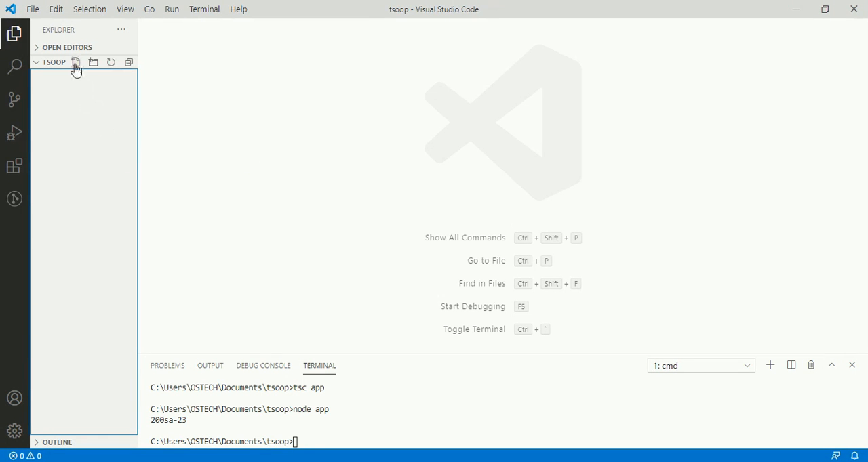
# - Create a new file named app.ts in the tsoop project
pyautogui.click(76, 62)
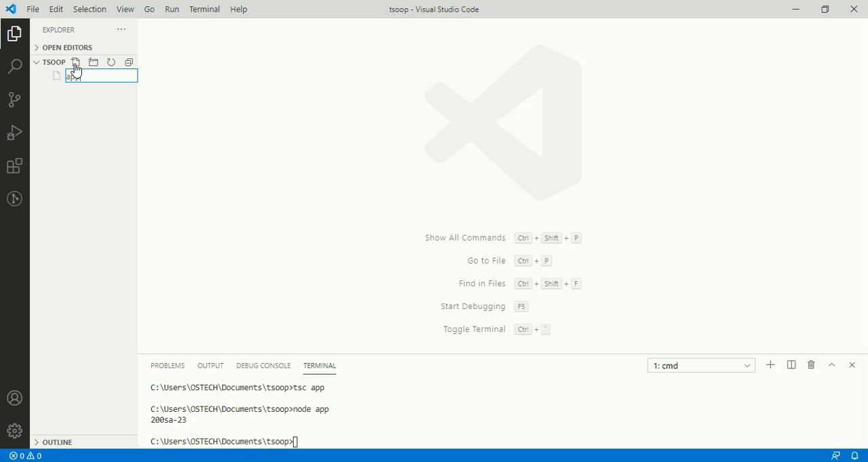
pyautogui.write('.ts')
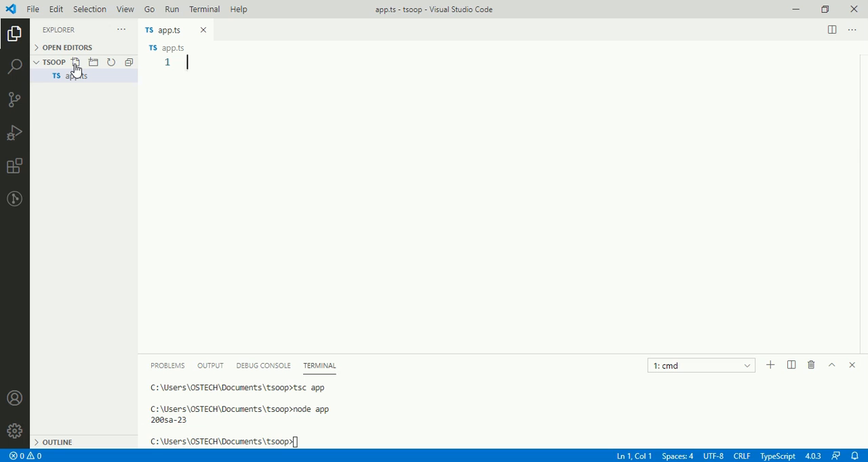
# - Write `class Car { }` in app.ts and save the file
pyautogui.write('class')
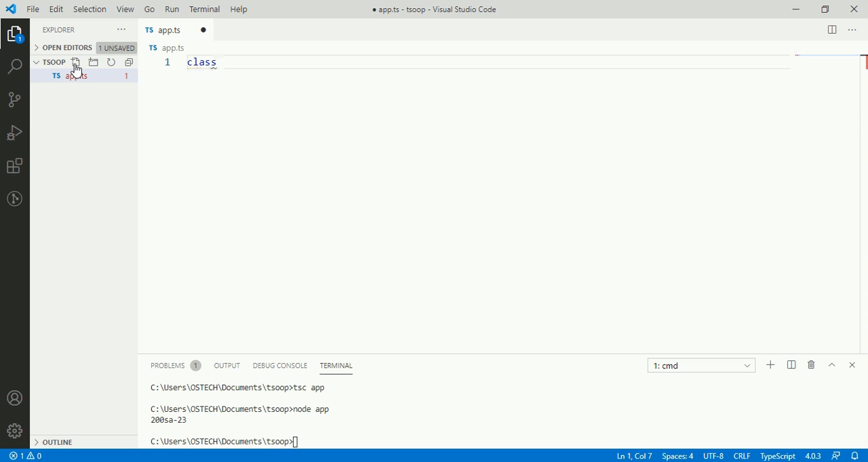
pyautogui.write('Car {')
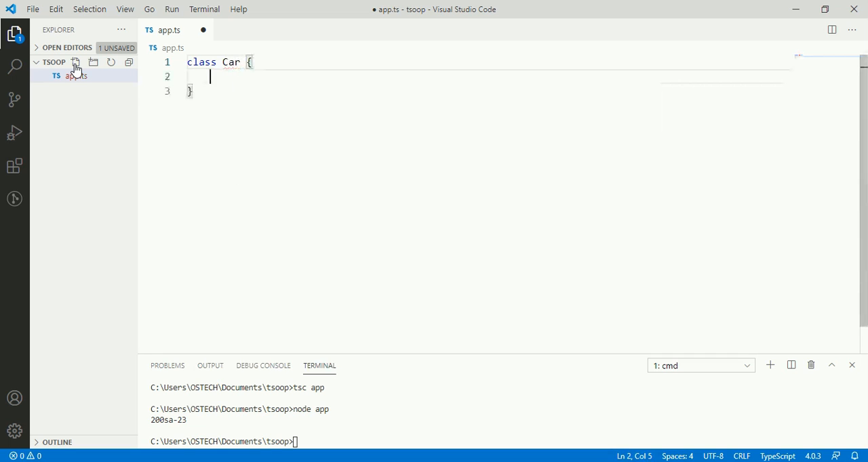
pyautogui.press('ctrl+s')
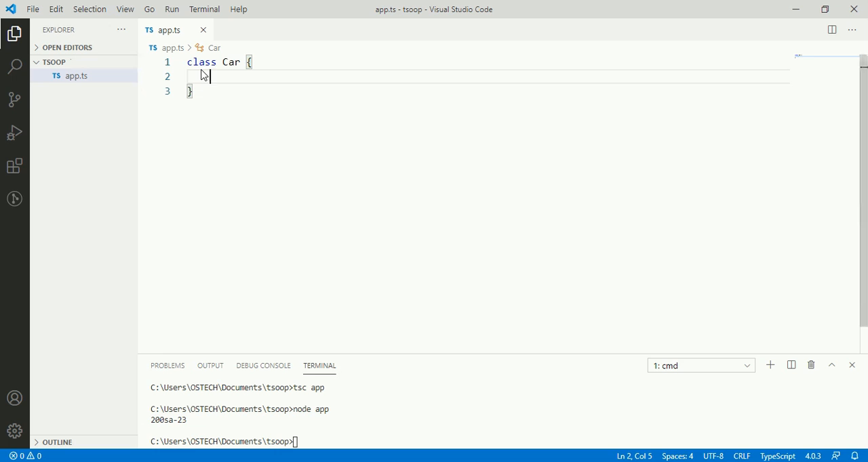
pyautogui.doubleClick(232, 62)
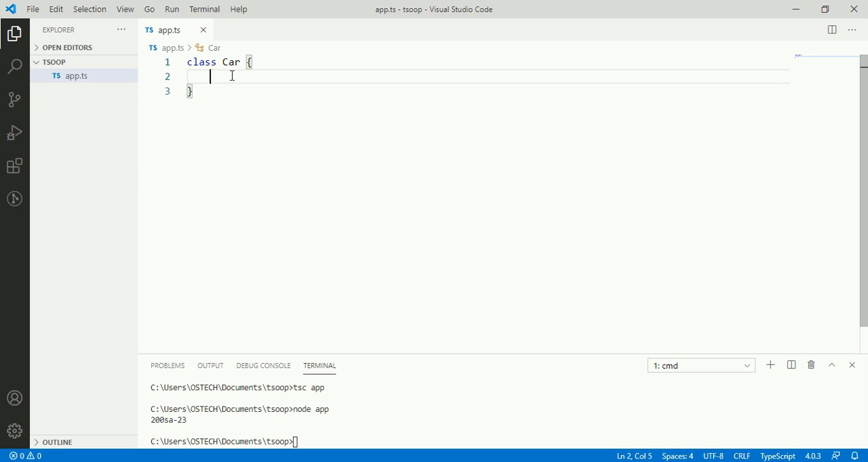
# - Add `lisense: number`, an empty constructor and an empty move() to Car, then save
pyautogui.write('lisense')
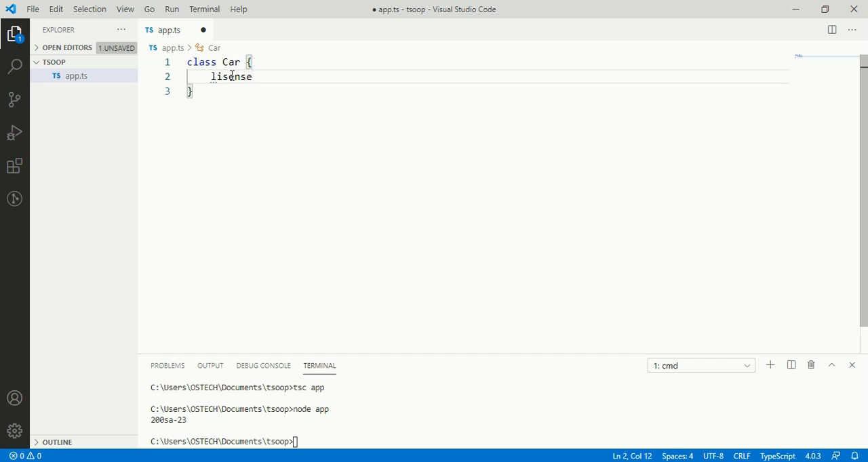
pyautogui.write(':')
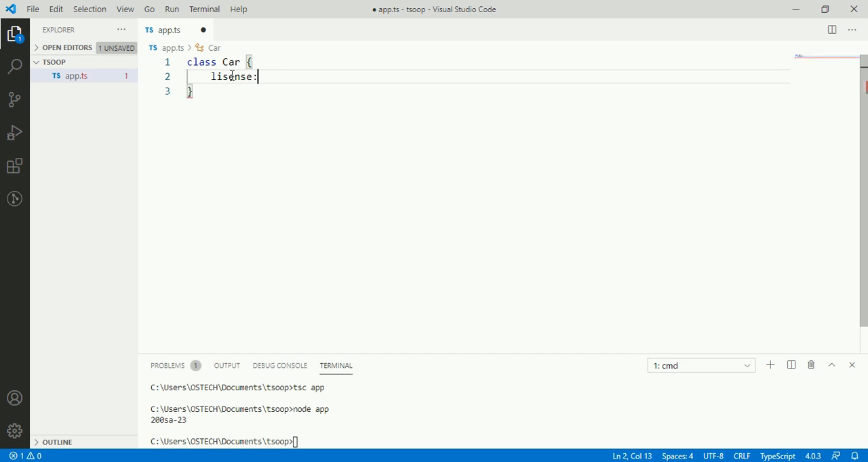
pyautogui.write('" "')
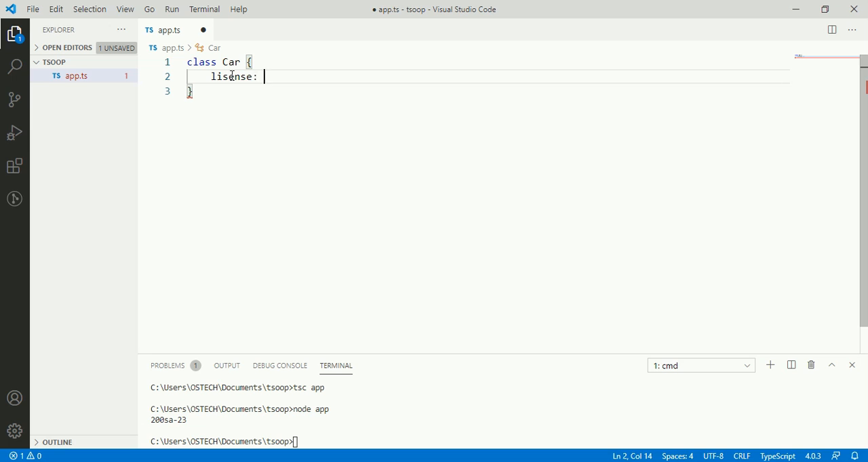
pyautogui.write('number;')
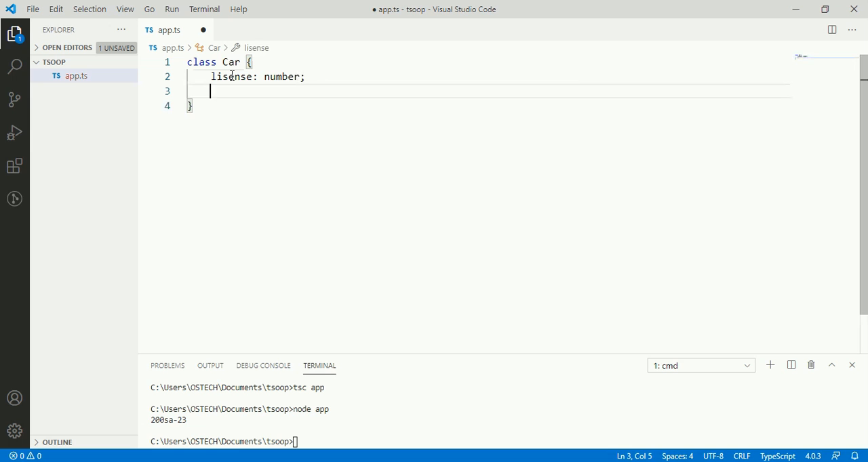
pyautogui.write('constructor(')
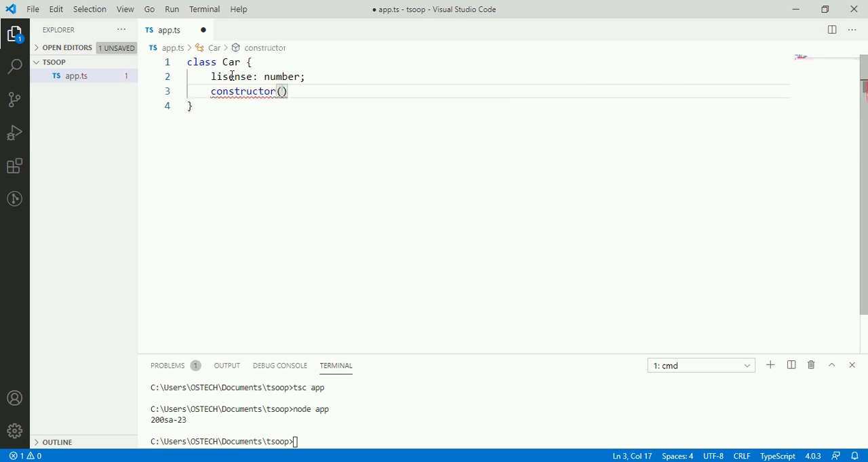
pyautogui.write('{')
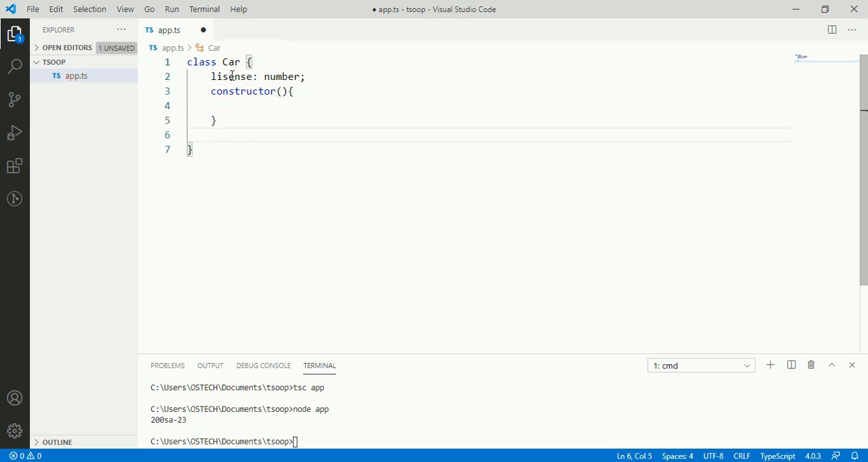
pyautogui.write('m')
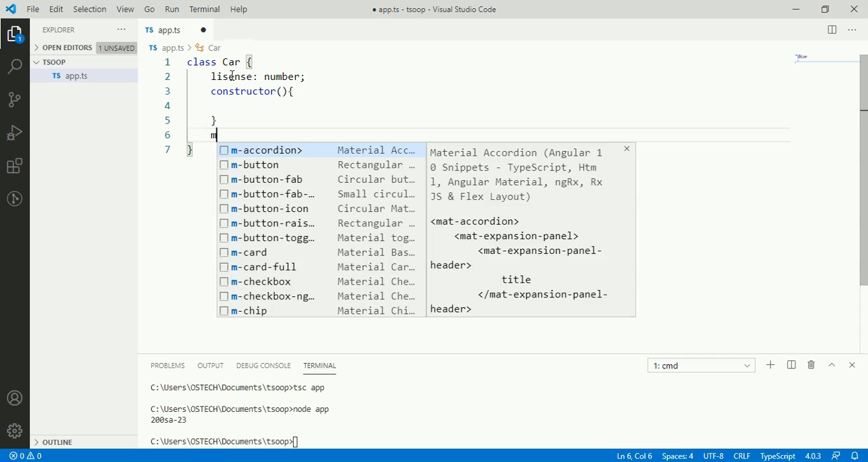
pyautogui.write('ove()')
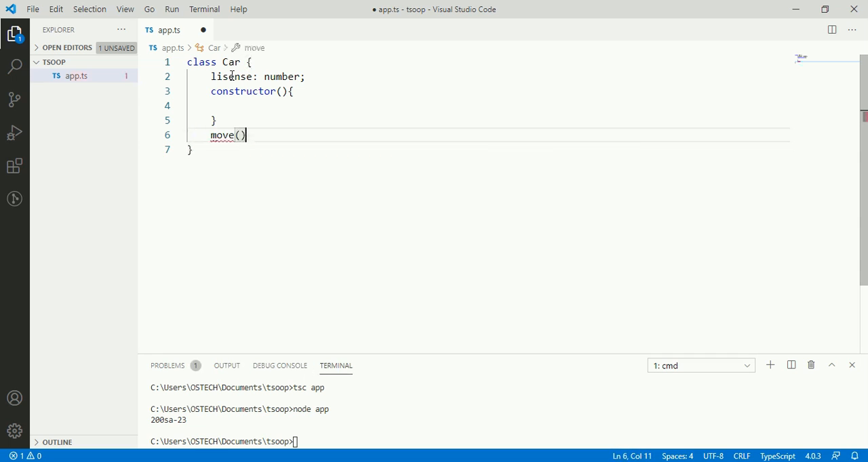
pyautogui.write('{')
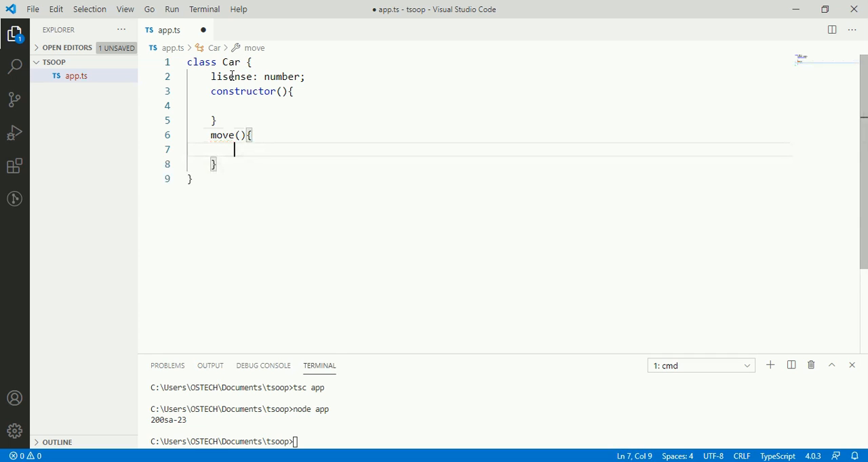
pyautogui.press('ctrl+s')
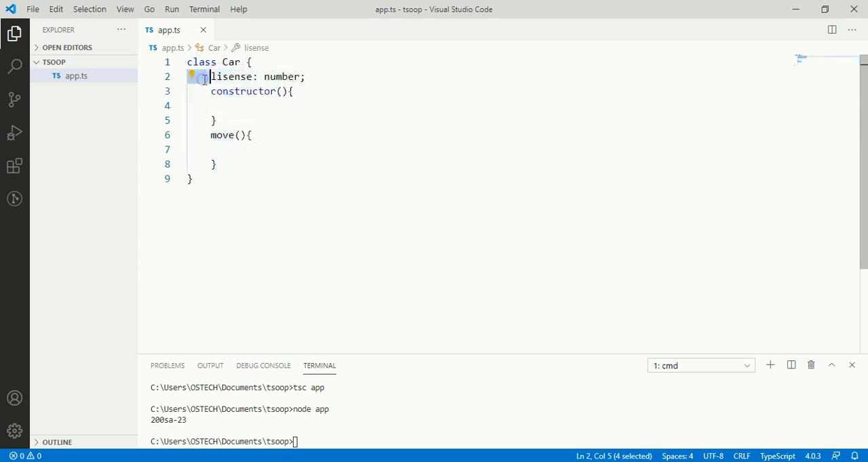
pyautogui.doubleClick(242, 91)
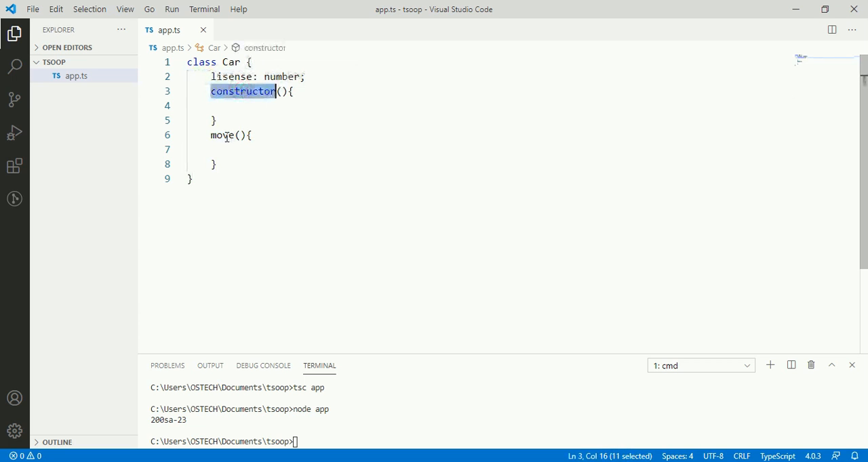
pyautogui.doubleClick(222, 135)
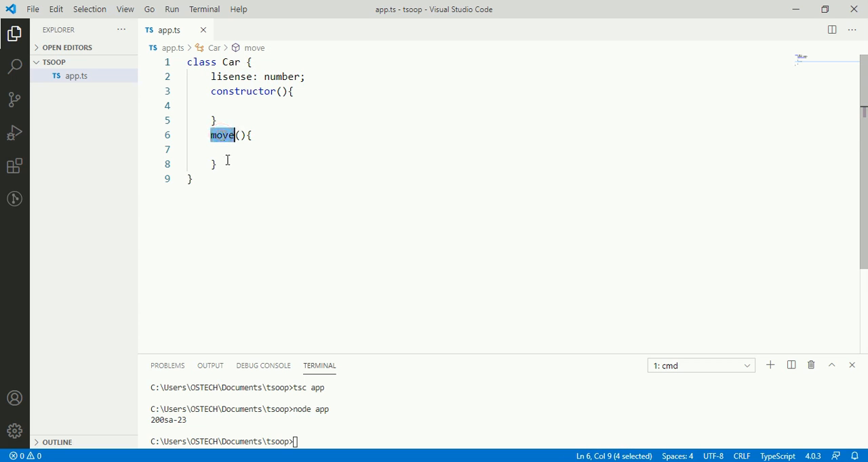
pyautogui.click(217, 164)
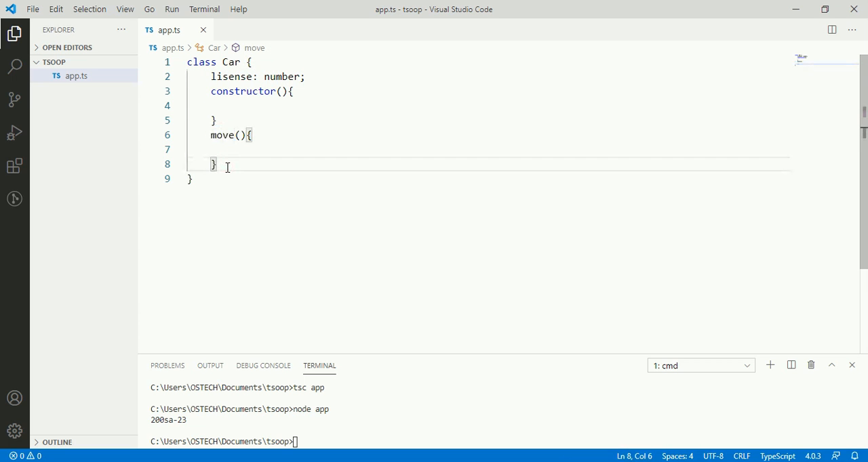
pyautogui.moveTo(291, 166)
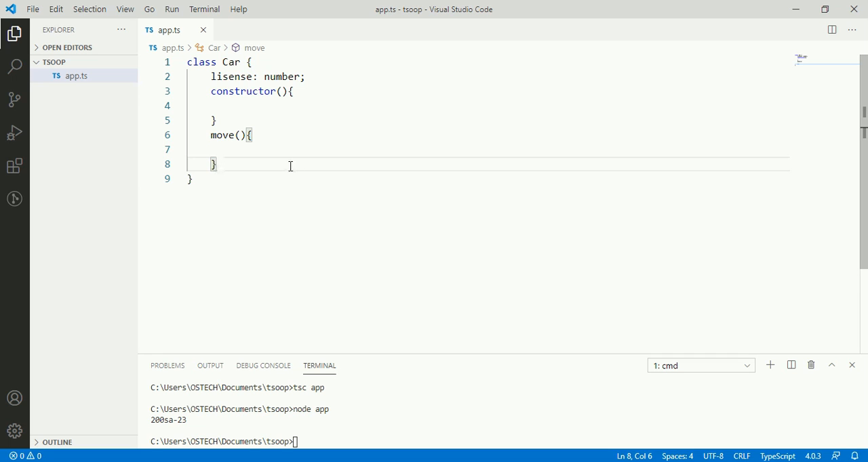
pyautogui.moveTo(291, 183)
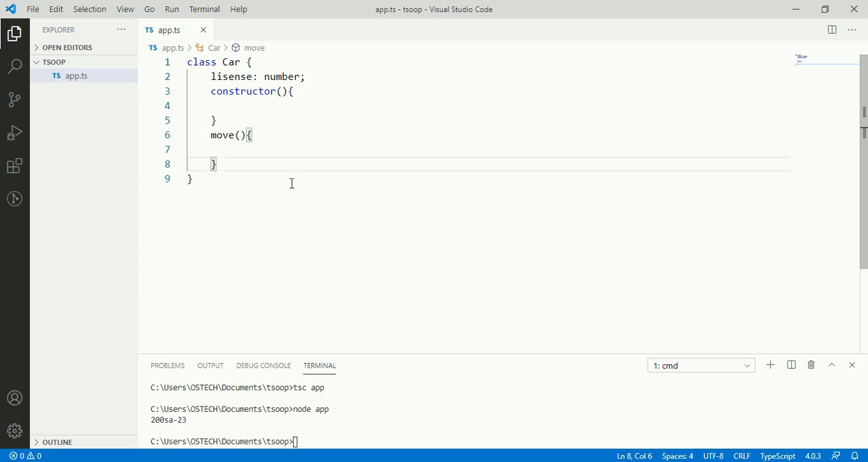
pyautogui.press('ctrl+a')
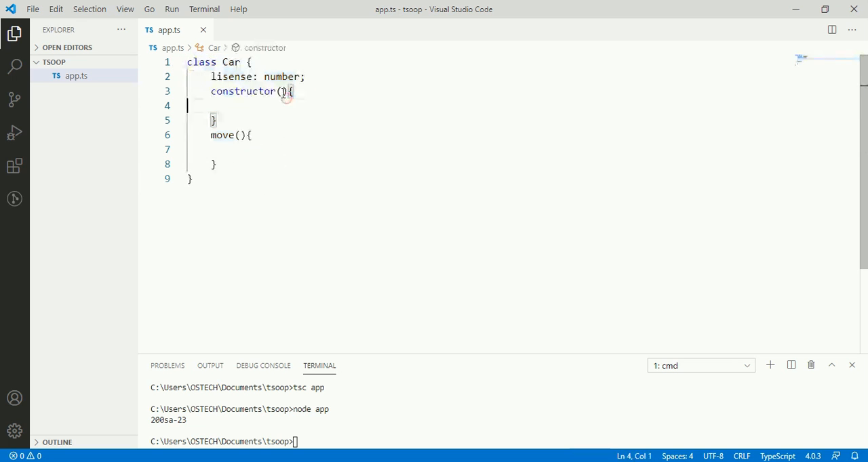
# - Give the constructor a `num: number = 100` parameter and begin its body with `this`
pyautogui.click(288, 91)
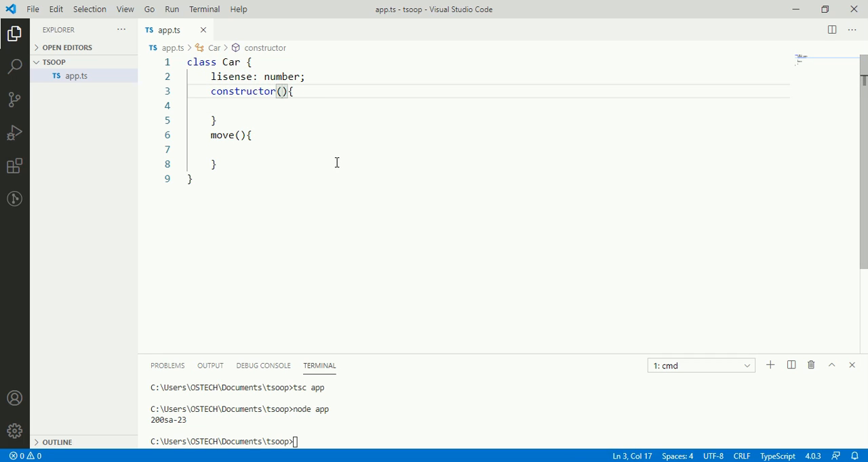
pyautogui.write('n')
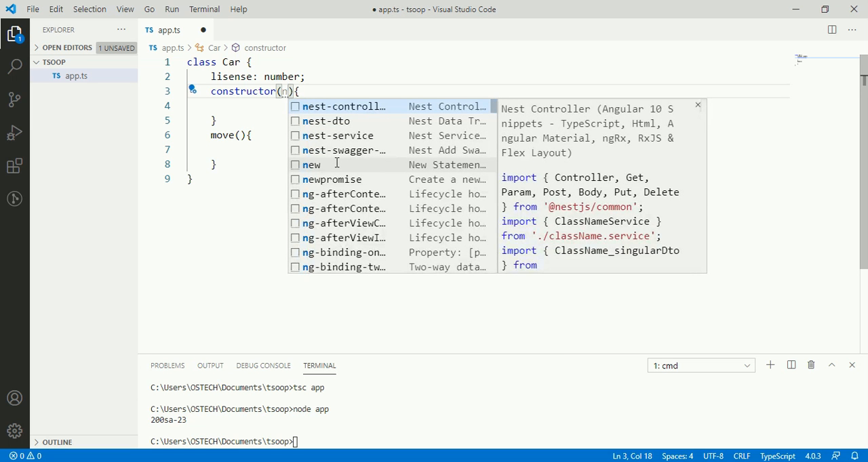
pyautogui.moveTo(337, 167)
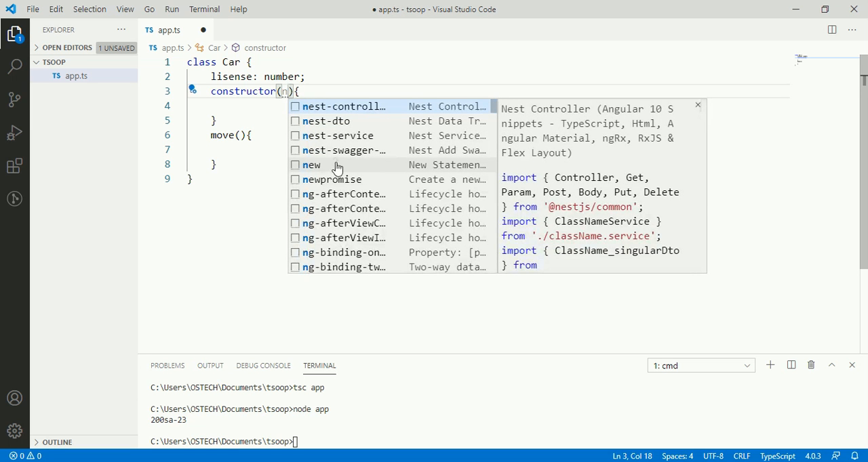
pyautogui.write('um:number')
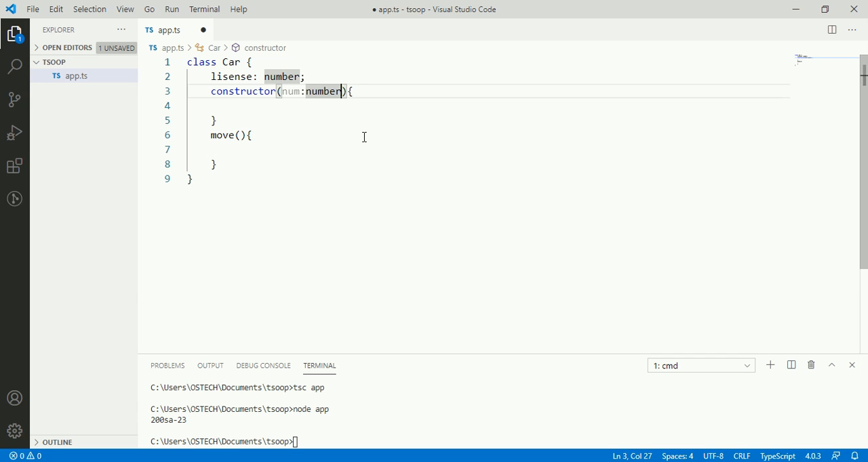
pyautogui.write('=1')
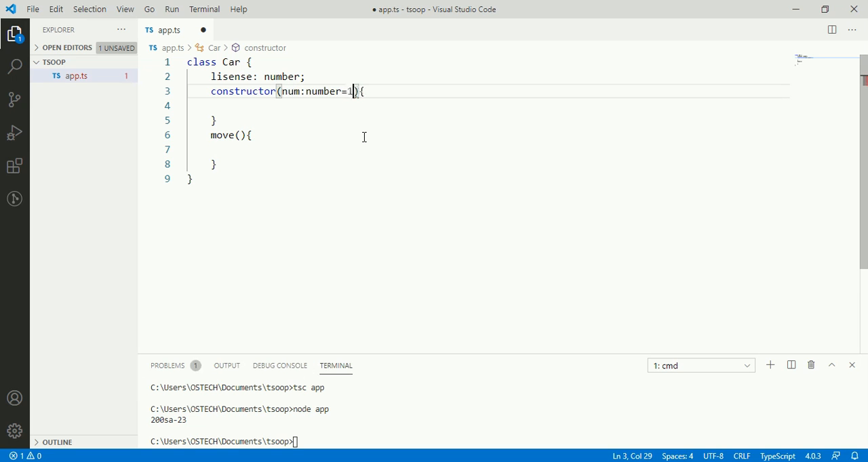
pyautogui.write('00')
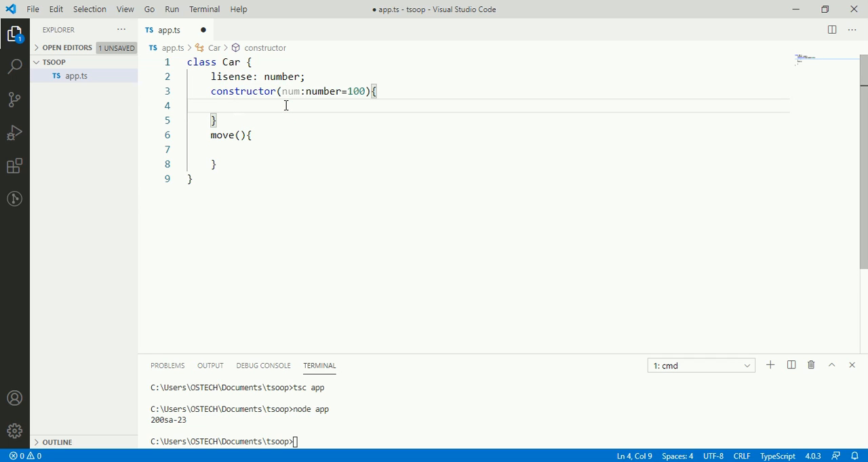
pyautogui.write('this')
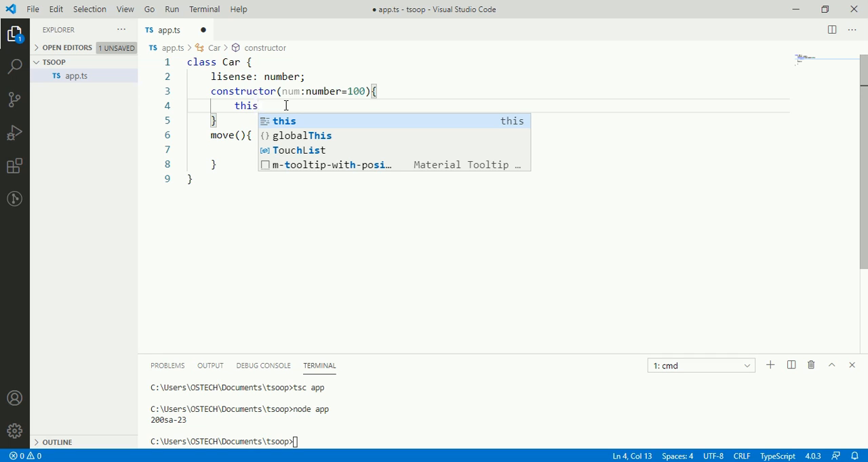
# - Assign num to this.lisense in the constructor and save app.ts
pyautogui.write('.')
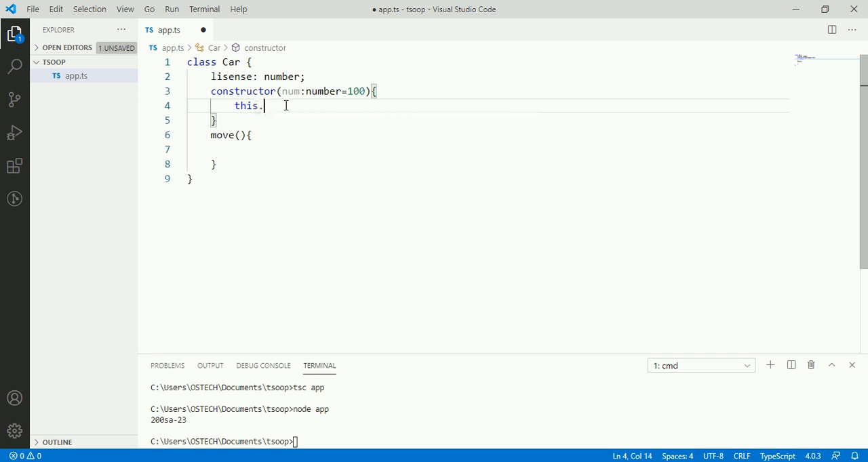
pyautogui.write('lisense')
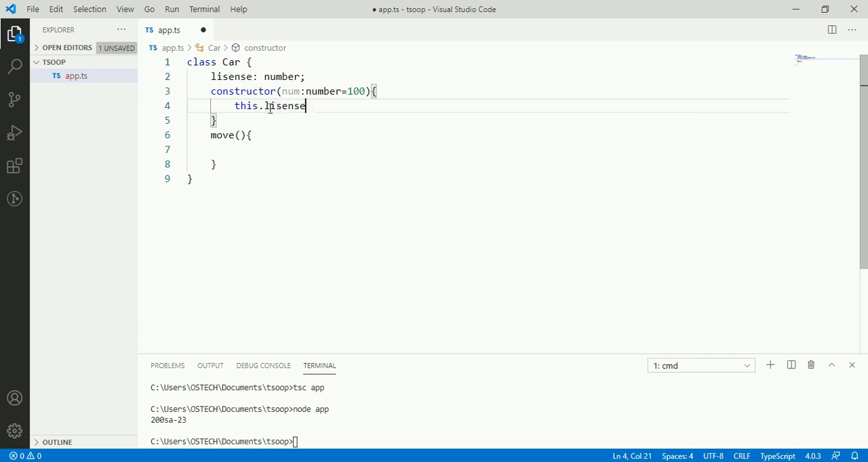
pyautogui.doubleClick(284, 106)
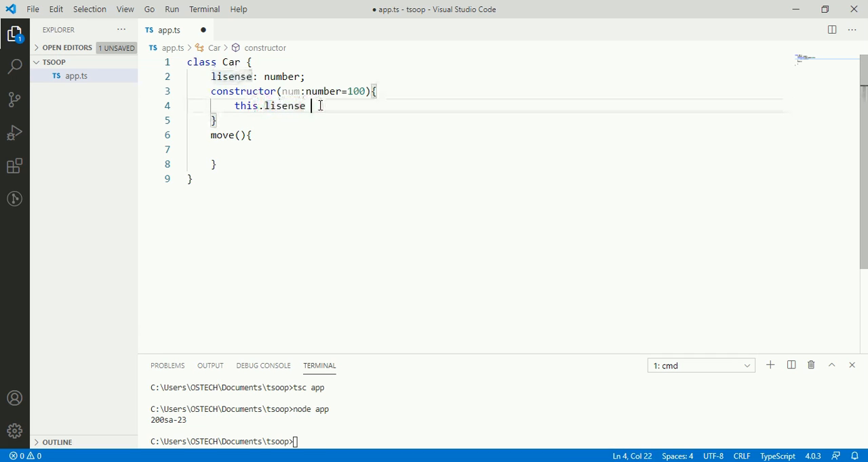
pyautogui.write('=')
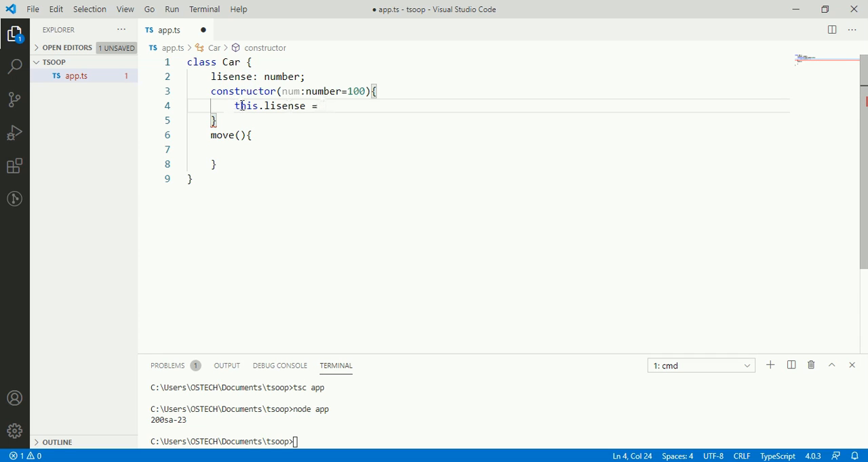
pyautogui.doubleClick(246, 106)
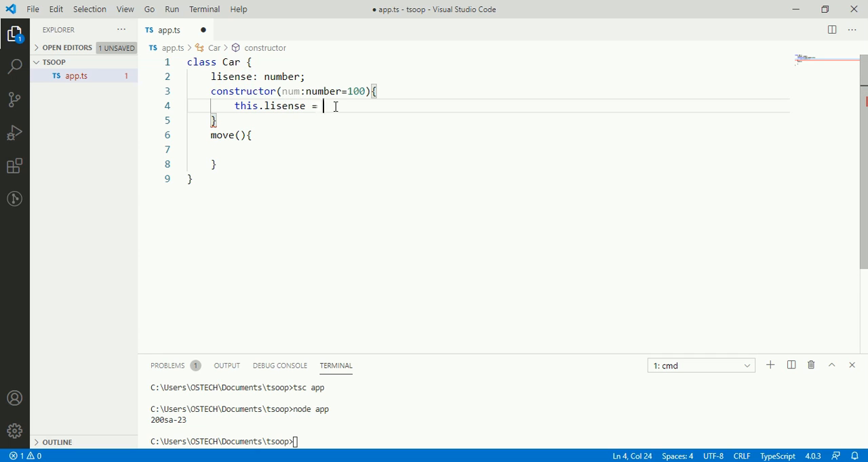
pyautogui.write('n')
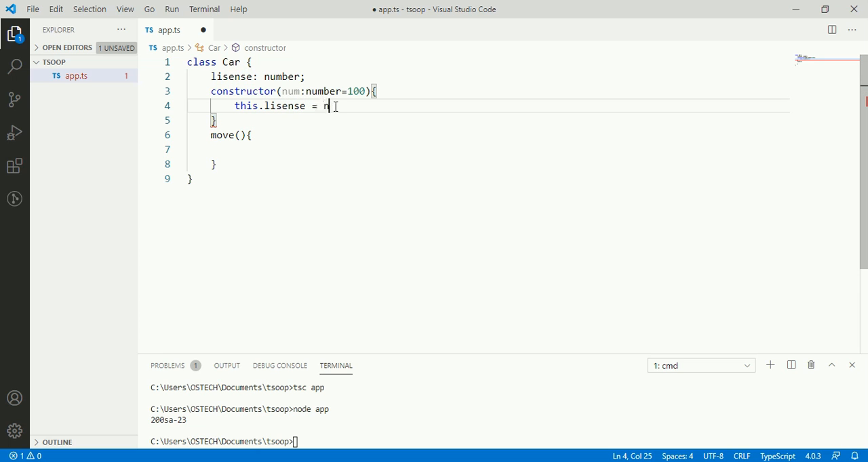
pyautogui.write('um;')
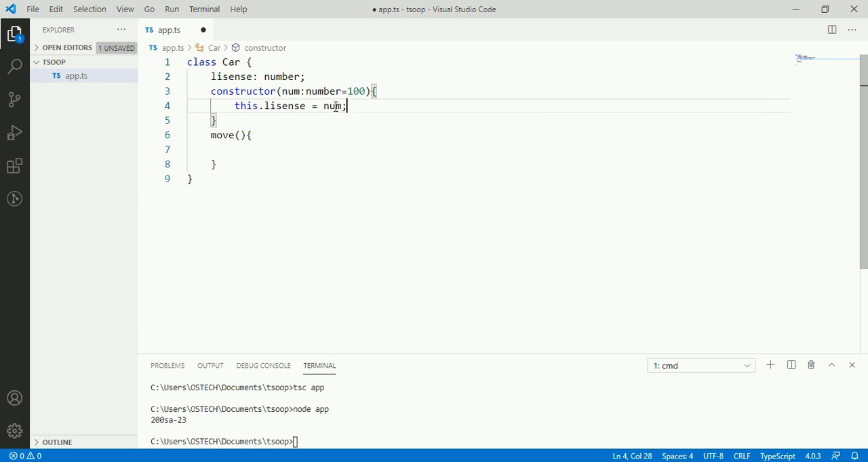
pyautogui.press('ctrl+s')
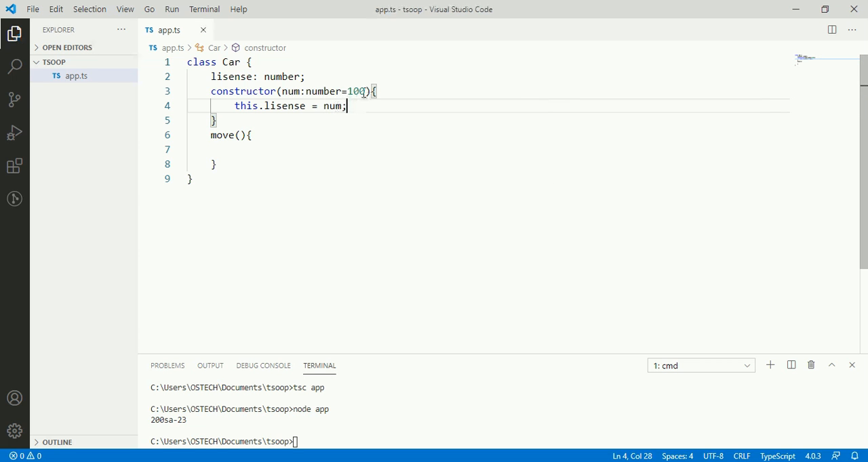
pyautogui.doubleClick(355, 91)
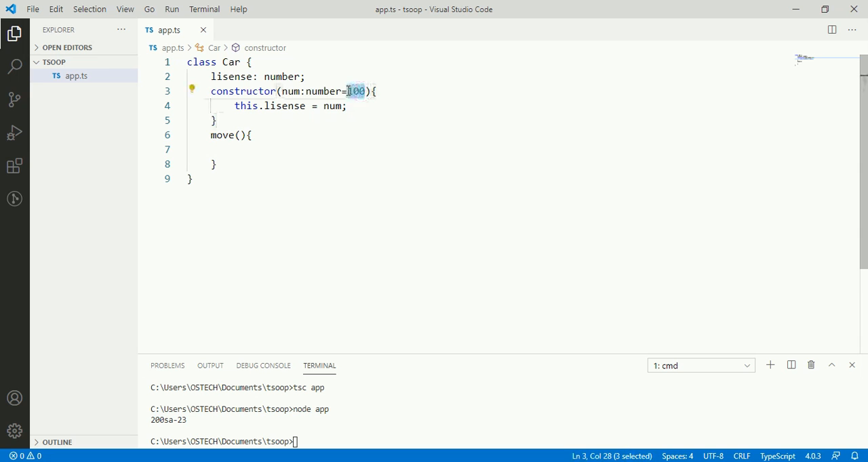
pyautogui.click(207, 178)
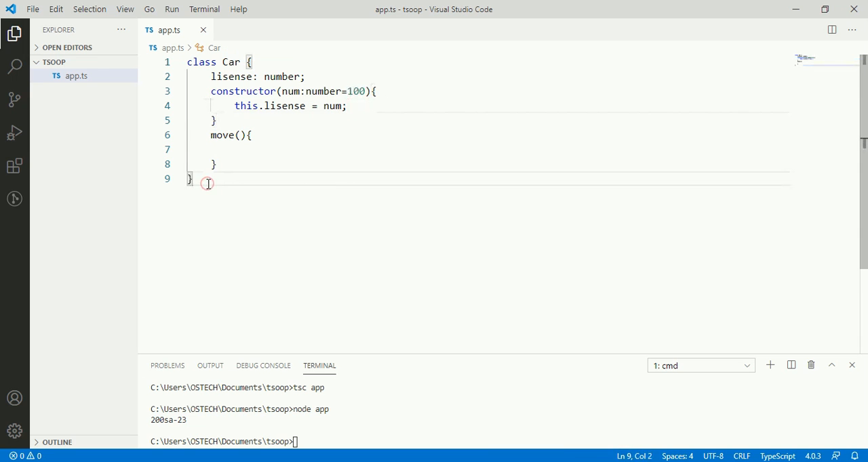
pyautogui.click(208, 184)
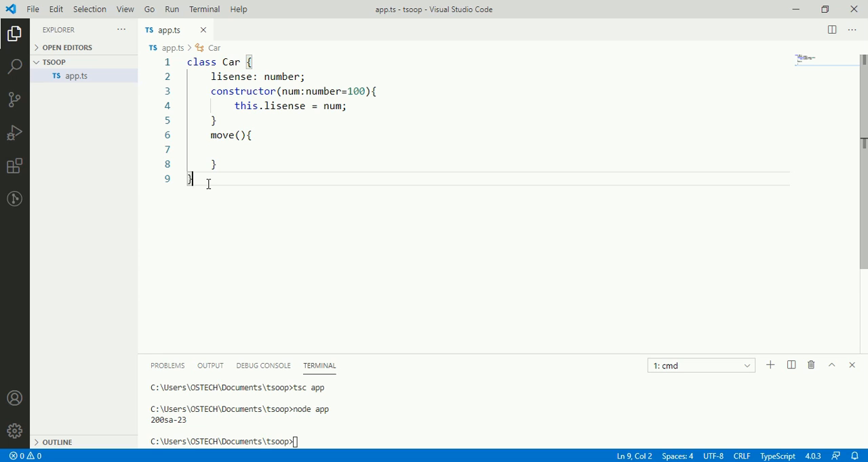
# - Add a `new Car();` statement on a new line after the class
pyautogui.write('n')
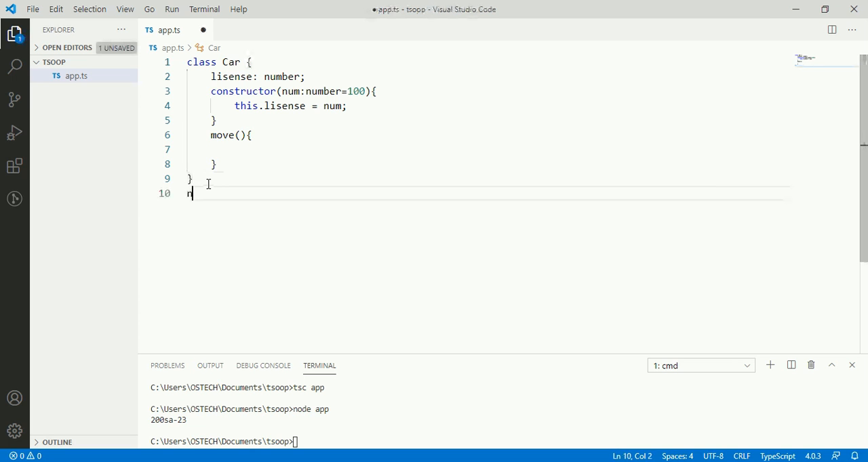
pyautogui.write('ew C')
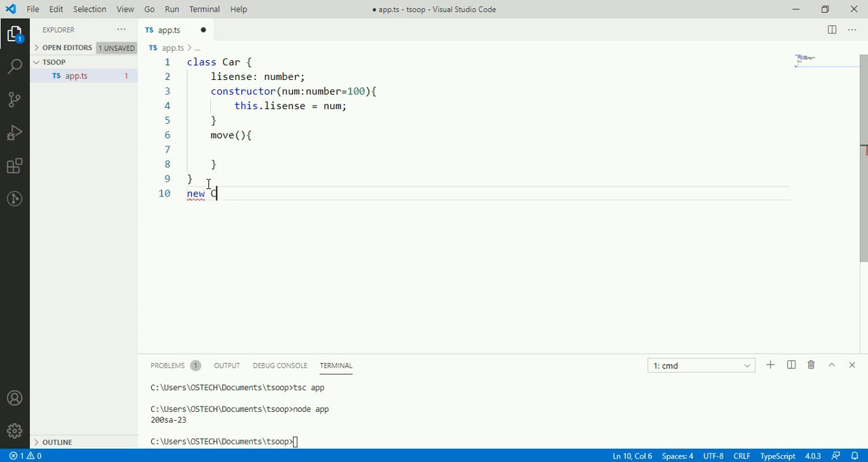
pyautogui.write('ar()')
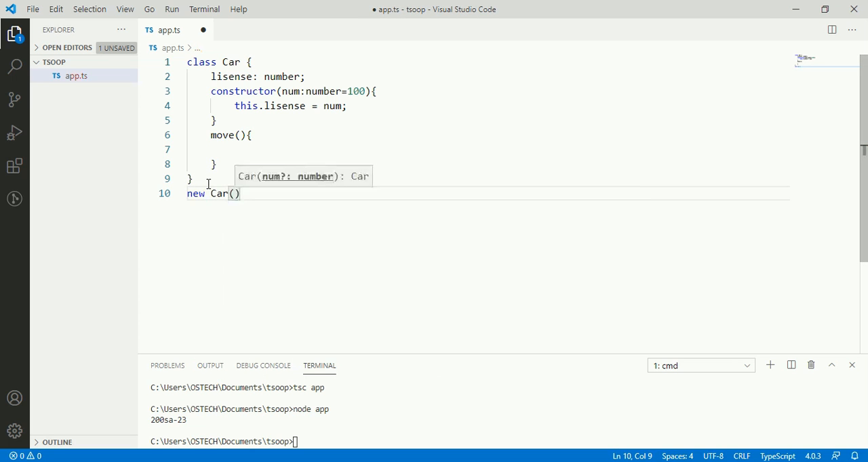
pyautogui.write(';')
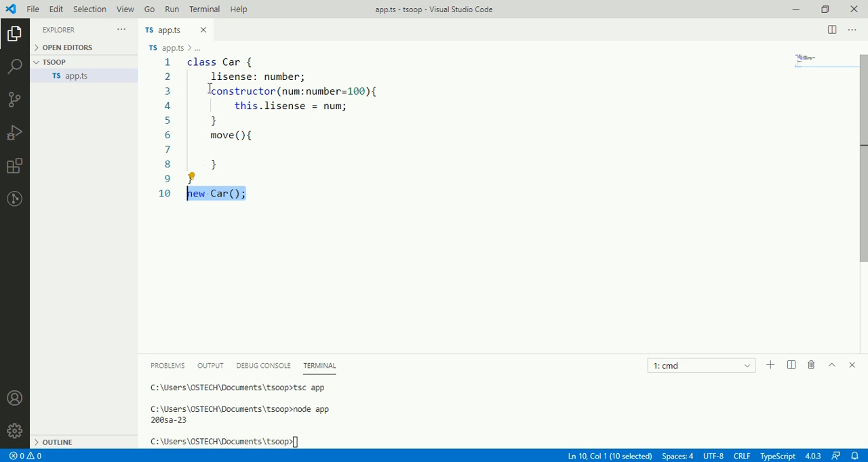
pyautogui.doubleClick(243, 91)
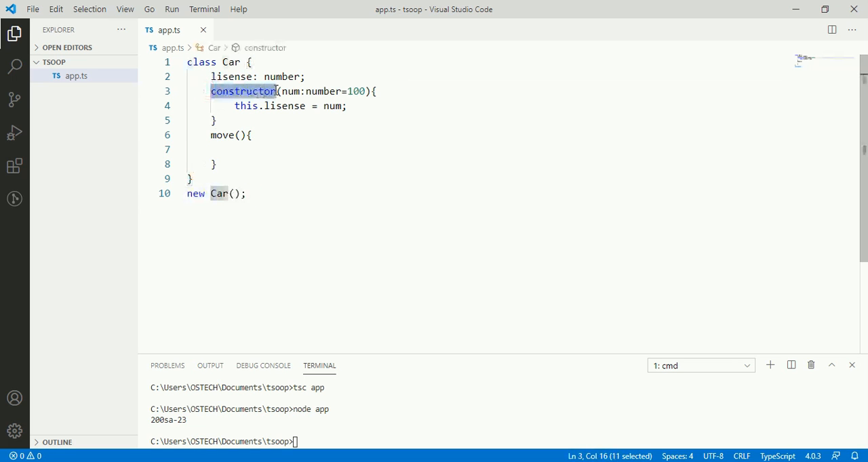
pyautogui.moveTo(244, 91)
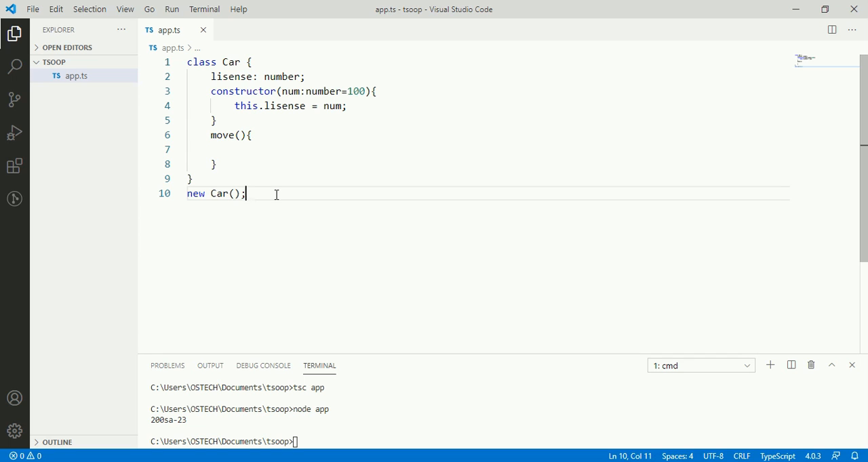
pyautogui.moveTo(258, 176)
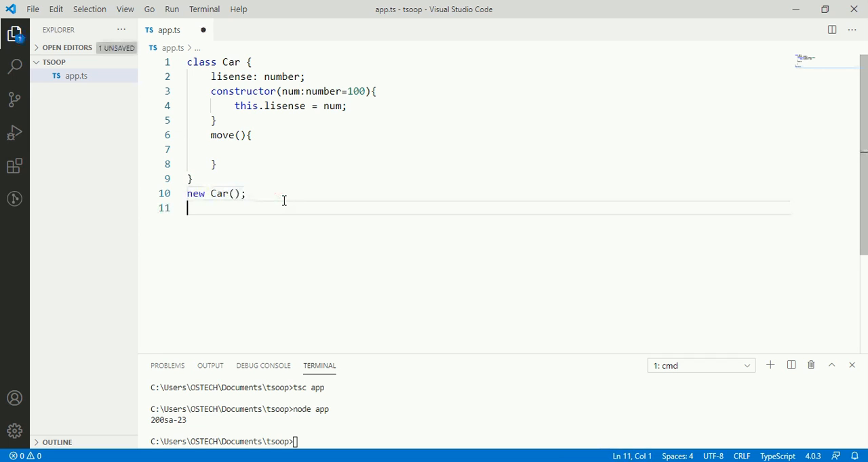
# - Wrap new Car() in console.log(...) on line 10, fixing the colsole typo
pyautogui.press('Backspace')
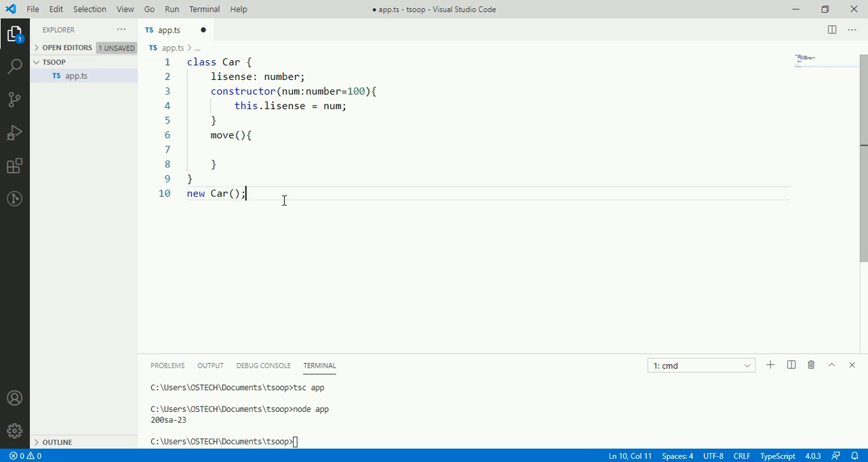
pyautogui.press('Enter')
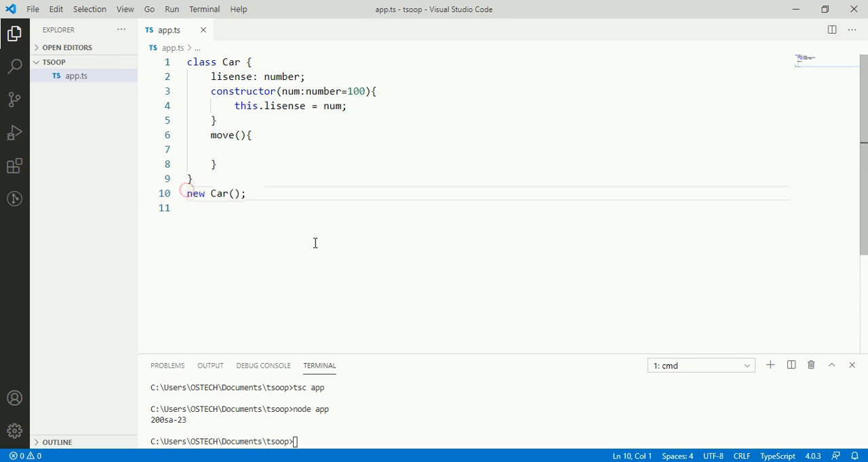
pyautogui.write('co')
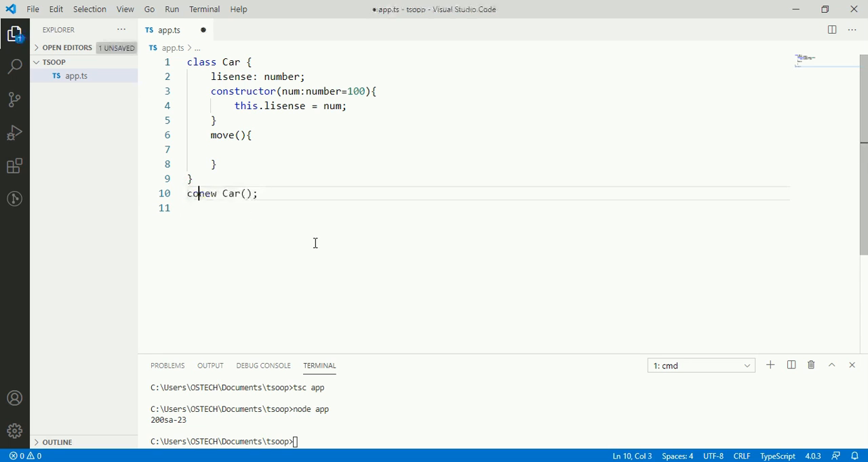
pyautogui.write('lsole')
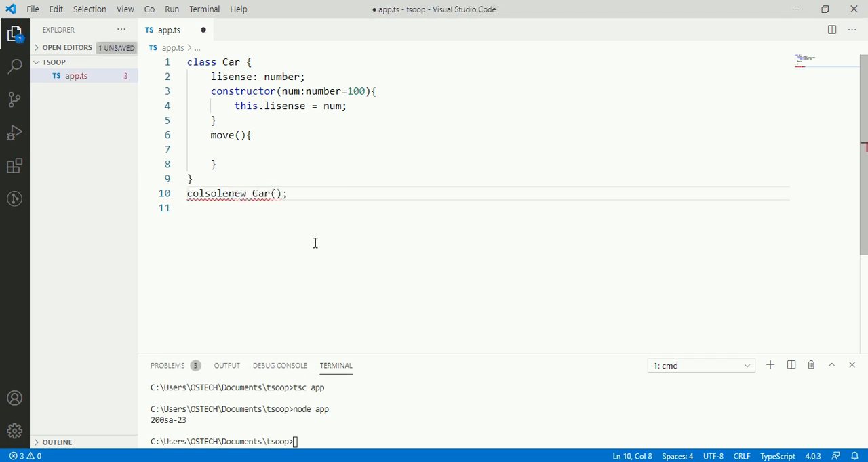
pyautogui.write('.lo')
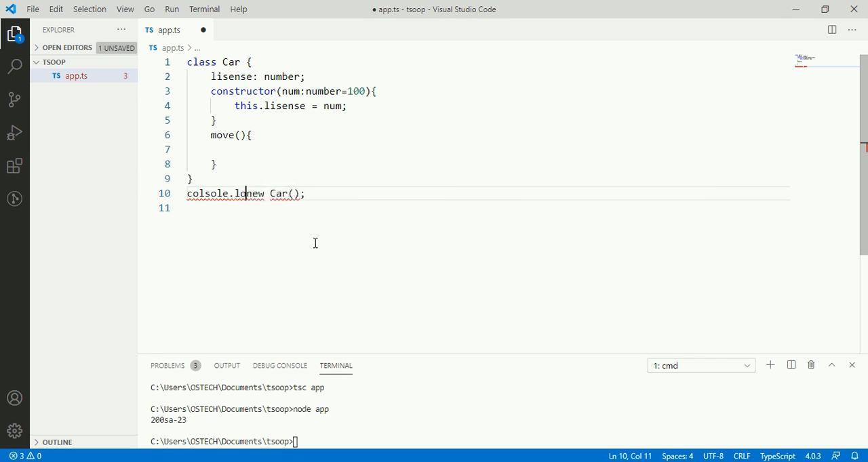
pyautogui.write('g(')
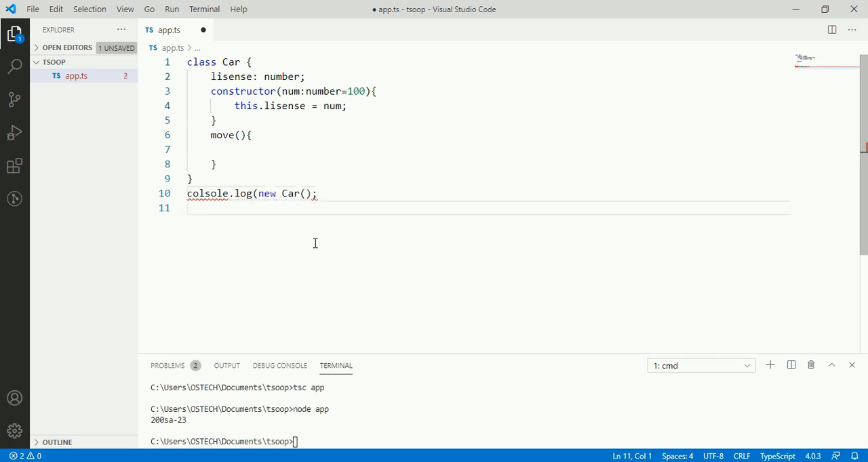
pyautogui.click(310, 193)
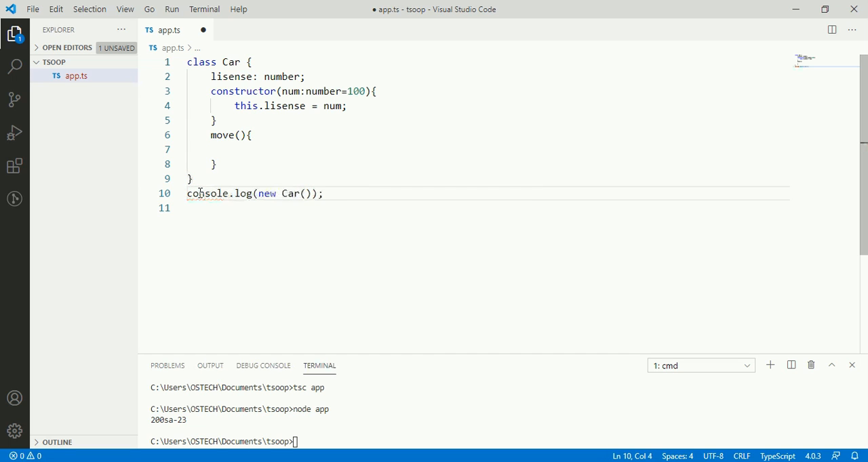
pyautogui.click(326, 194)
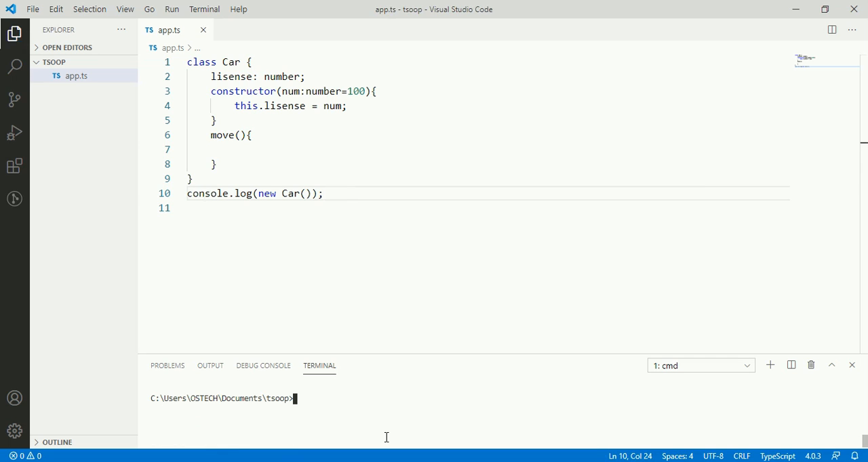
# - Compile with `tsc app` and run `node app.js`, printing Car { lisense: 100 }
pyautogui.write('tsc app')
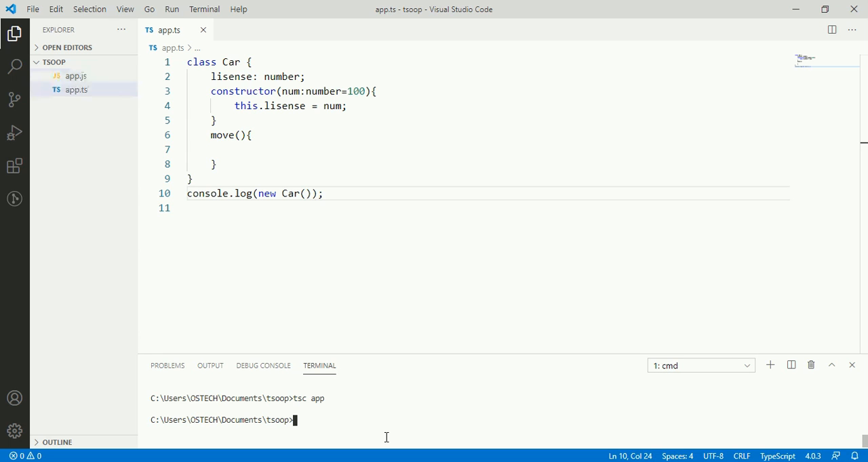
pyautogui.write('node a')
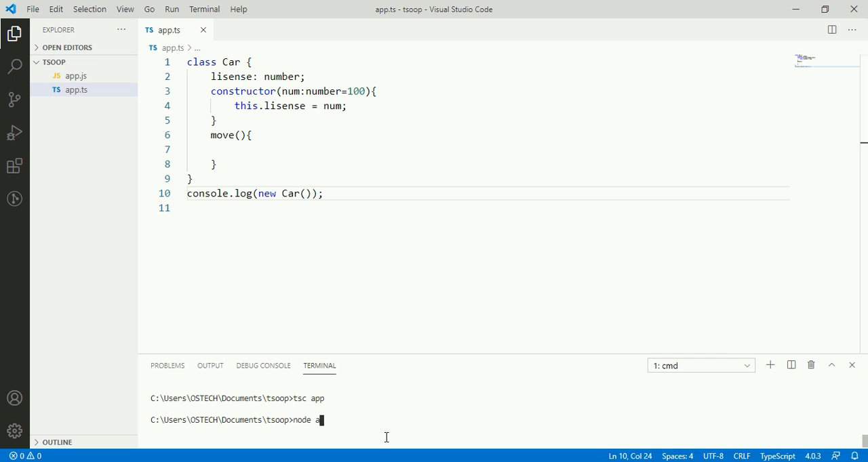
pyautogui.write('pp')
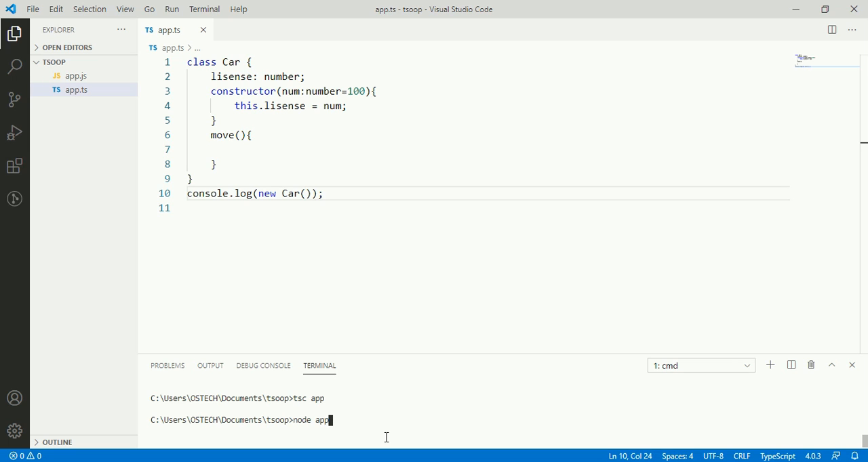
pyautogui.write('.')
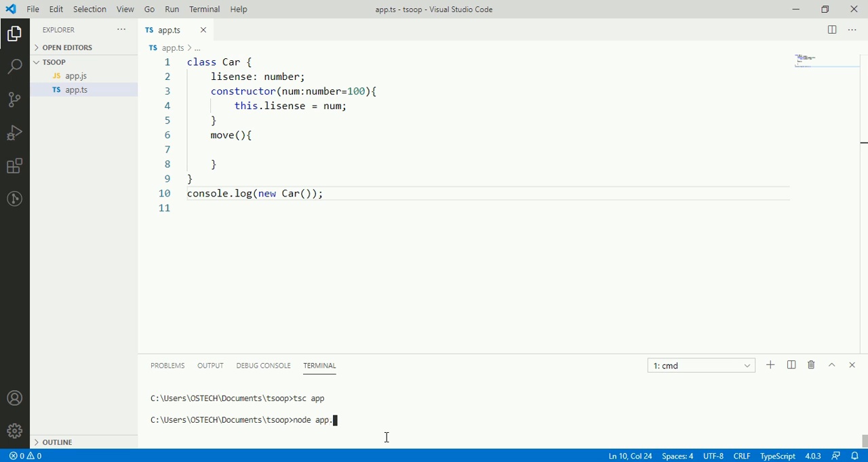
pyautogui.press('Enter')
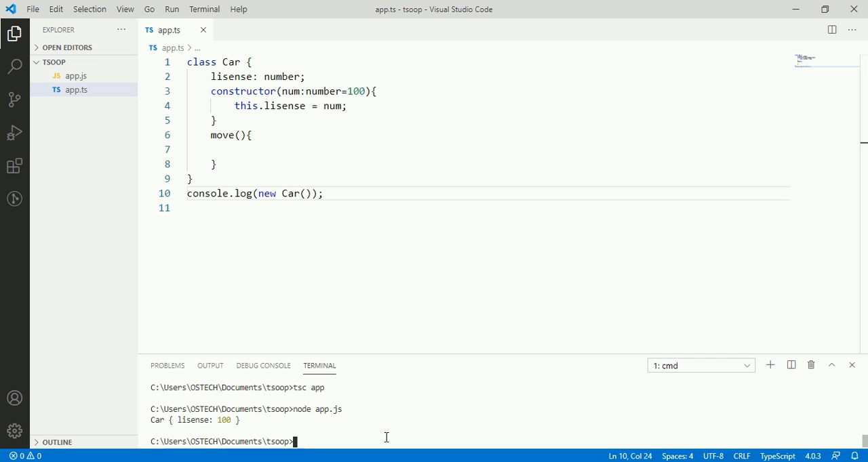
pyautogui.moveTo(242, 426)
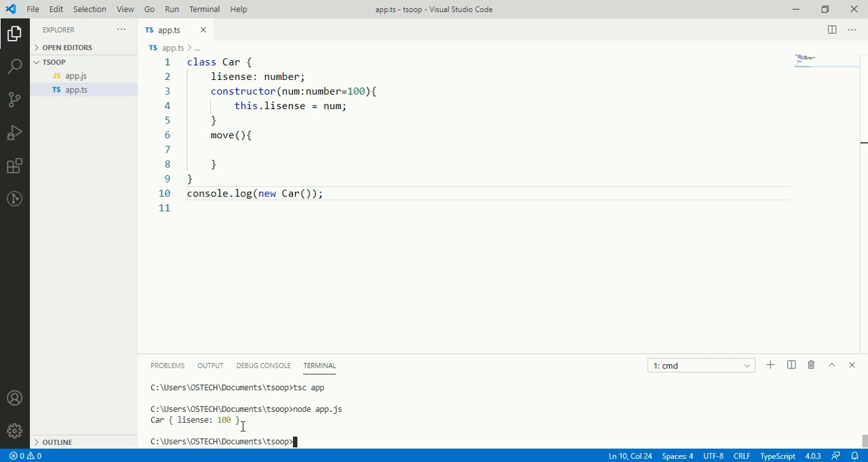
pyautogui.moveTo(150, 420); pyautogui.dragTo(243, 420)
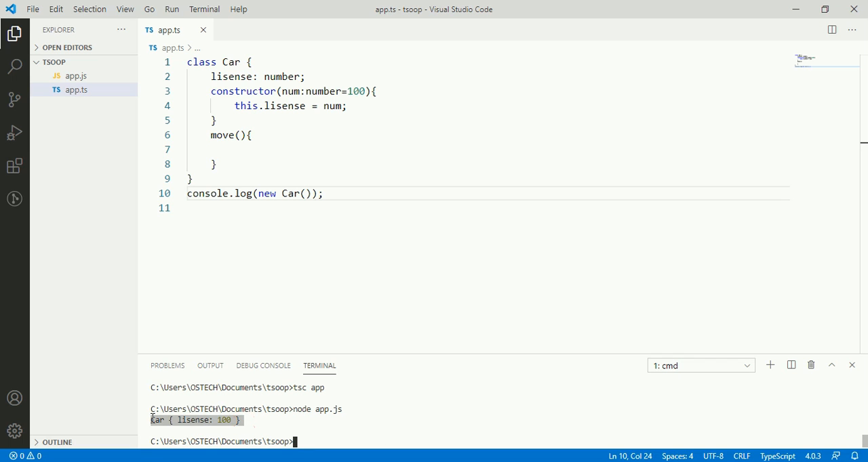
pyautogui.click(324, 193)
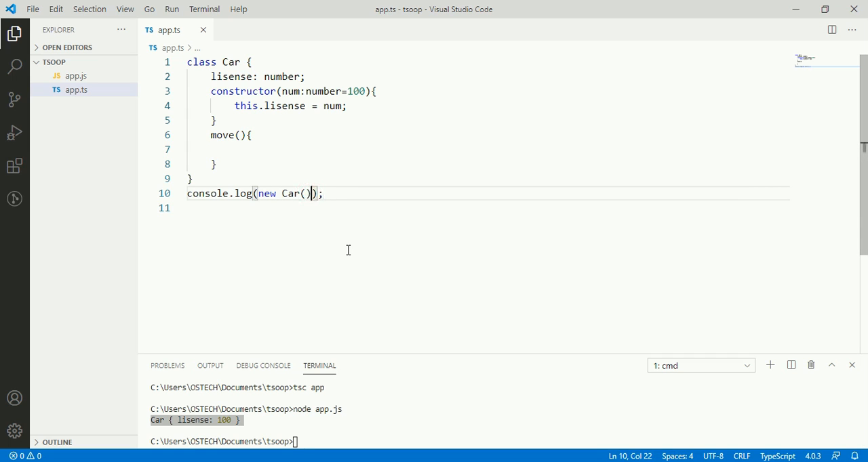
# - Log new Car().lisense, compile and run to print 100, then switch to .move
pyautogui.click(211, 76)
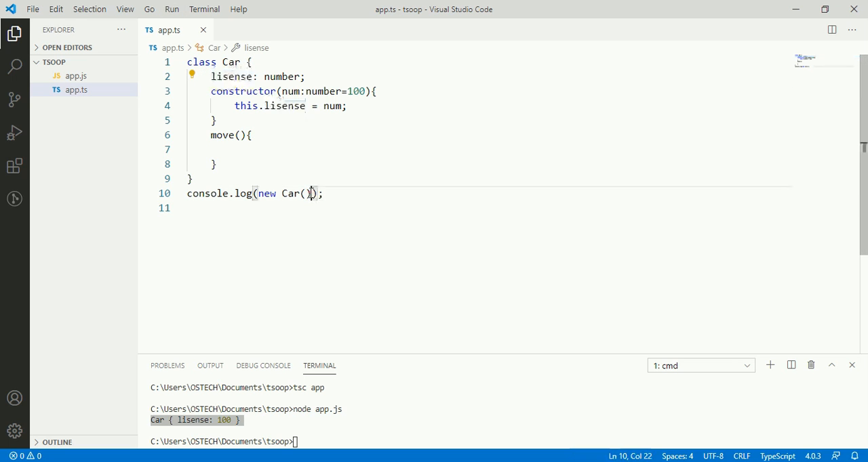
pyautogui.write('.l')
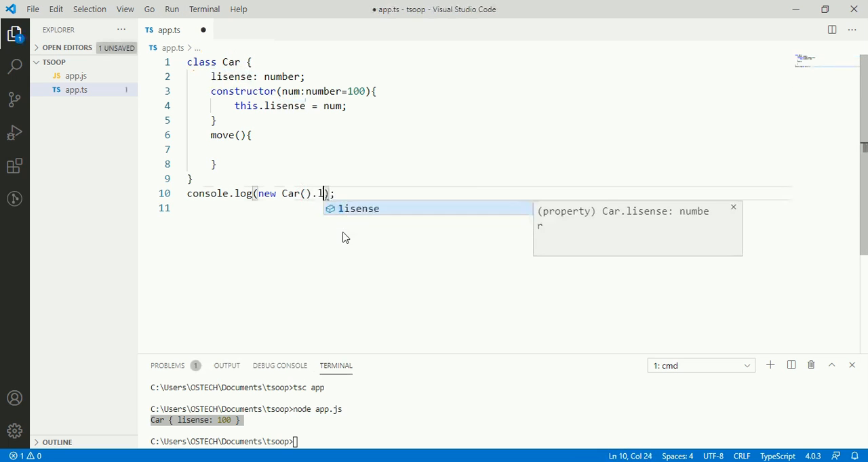
pyautogui.press('Tab')
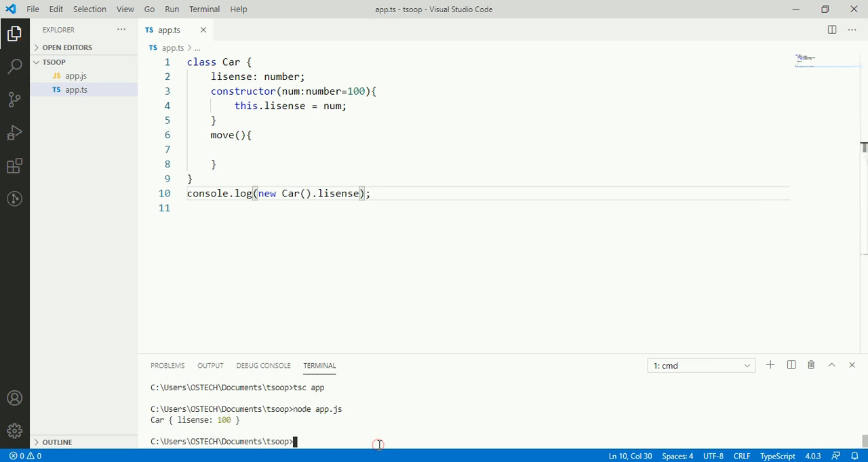
pyautogui.write('tsc app')
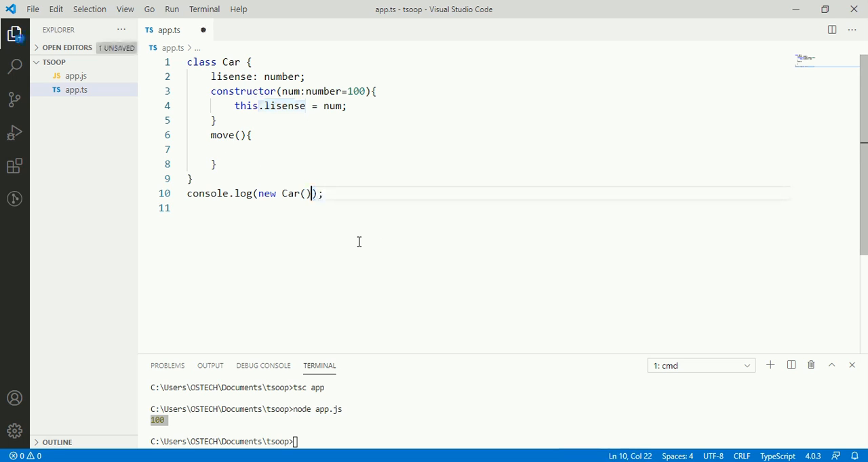
pyautogui.write('.move')
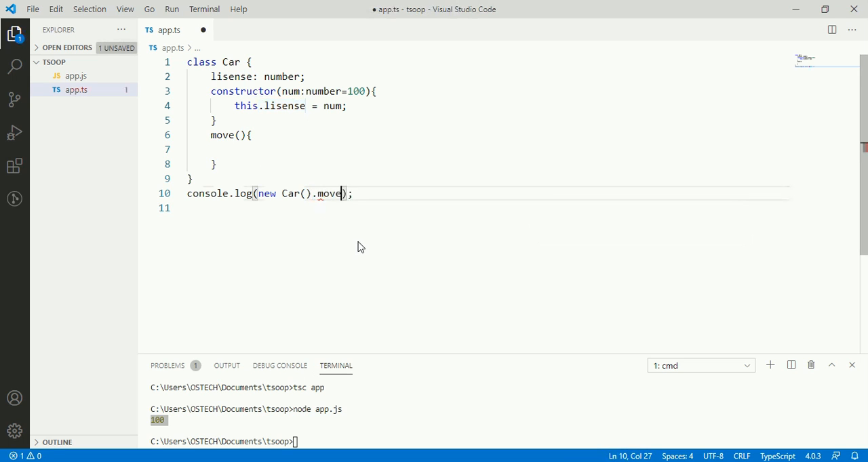
# - Call move() on line 10, make move() return this.lisense, and type `tsc app`
pyautogui.write('(')
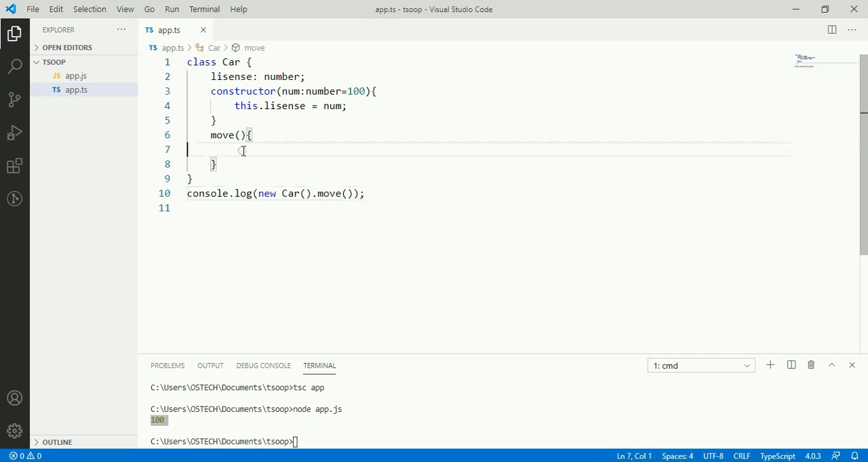
pyautogui.write('ret')
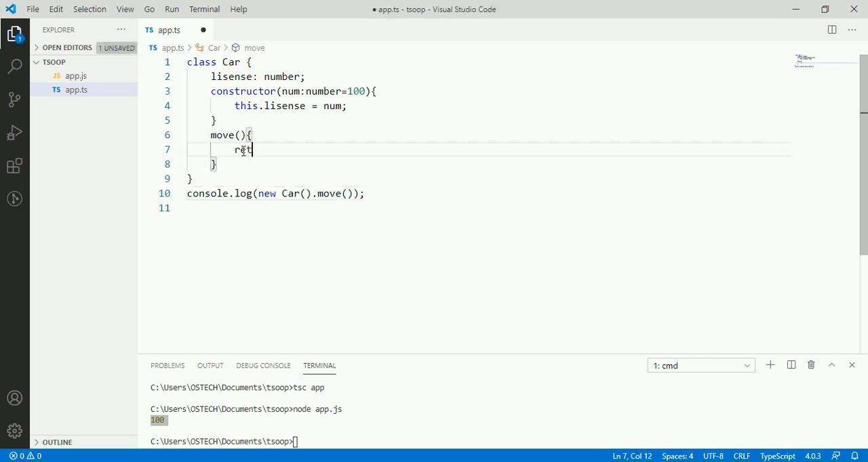
pyautogui.write('urn')
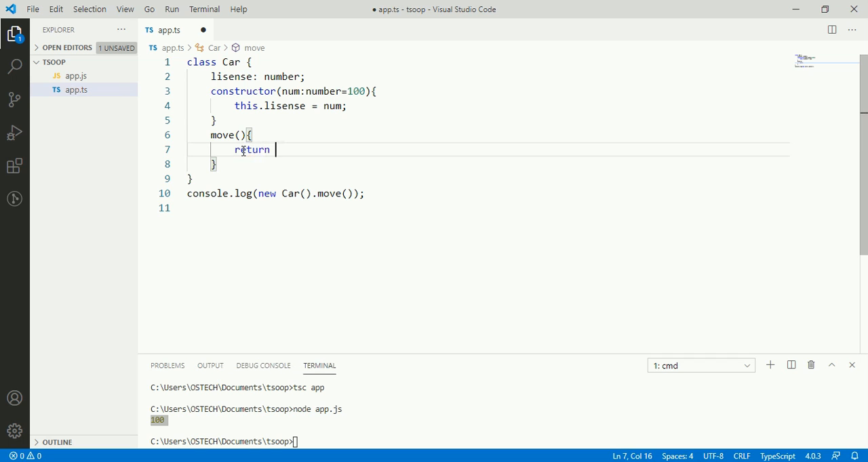
pyautogui.write('this')
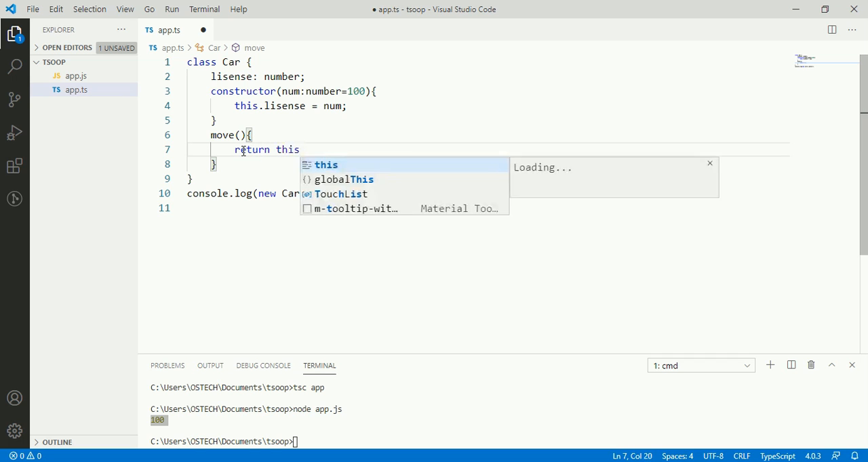
pyautogui.write('.lisense')
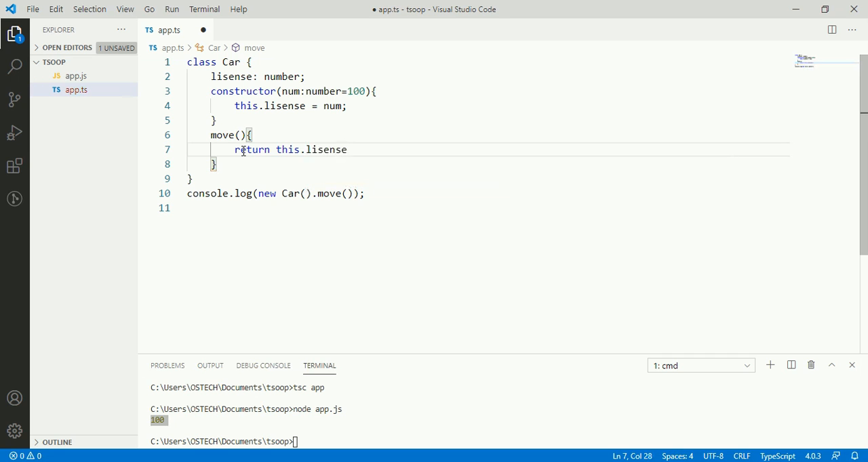
pyautogui.write(';')
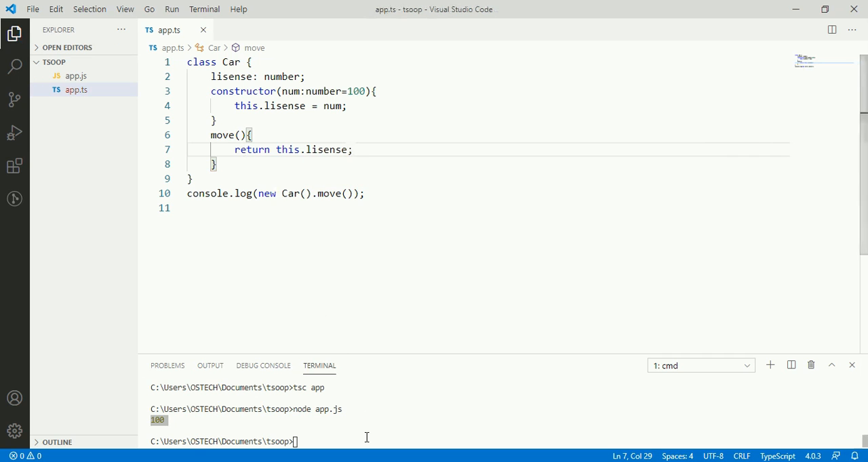
pyautogui.write('tsc app')
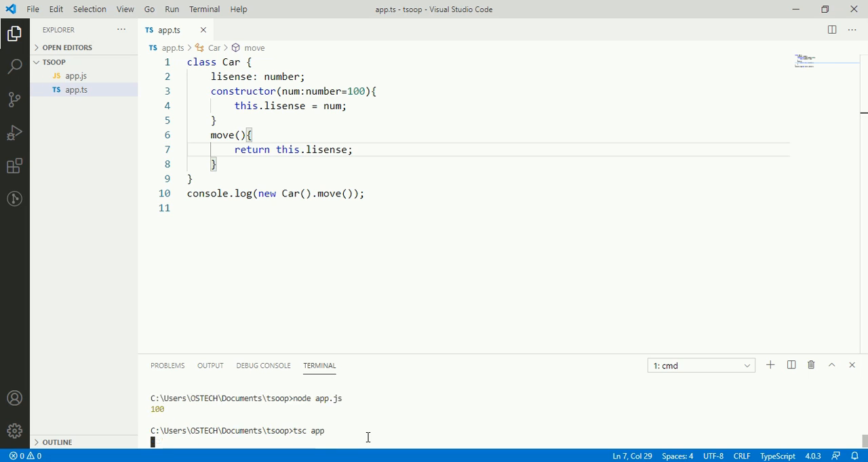
# - Recompile app.ts with tsc, clear the terminal, and run node app.js, which prints 100
pyautogui.press('Enter')
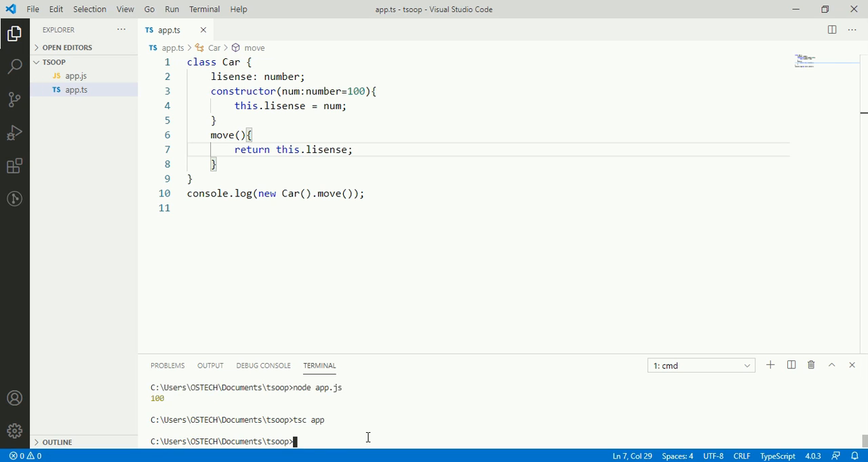
pyautogui.write('cls')
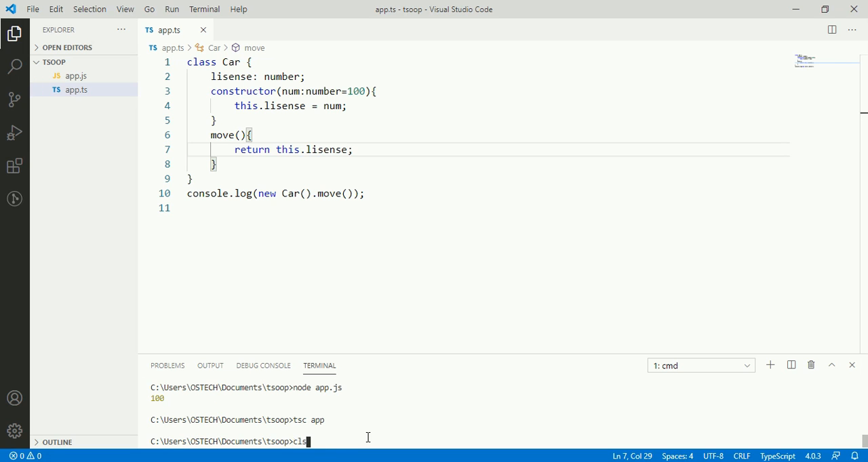
pyautogui.write('node app.js')
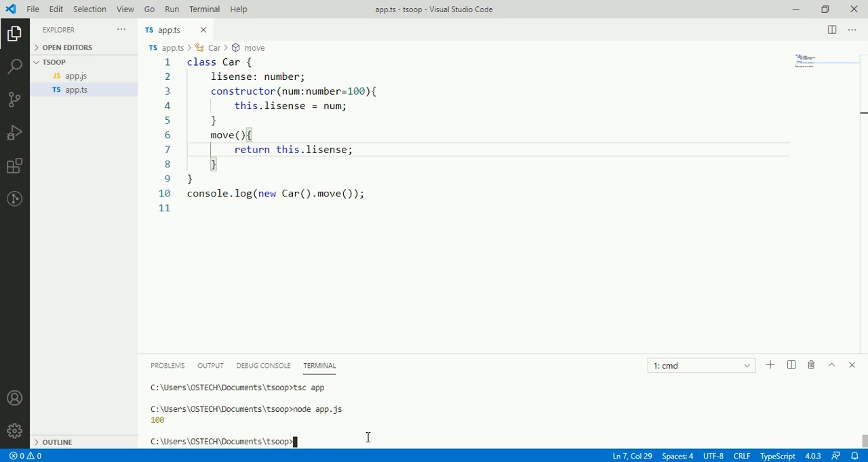
pyautogui.doubleClick(158, 421)
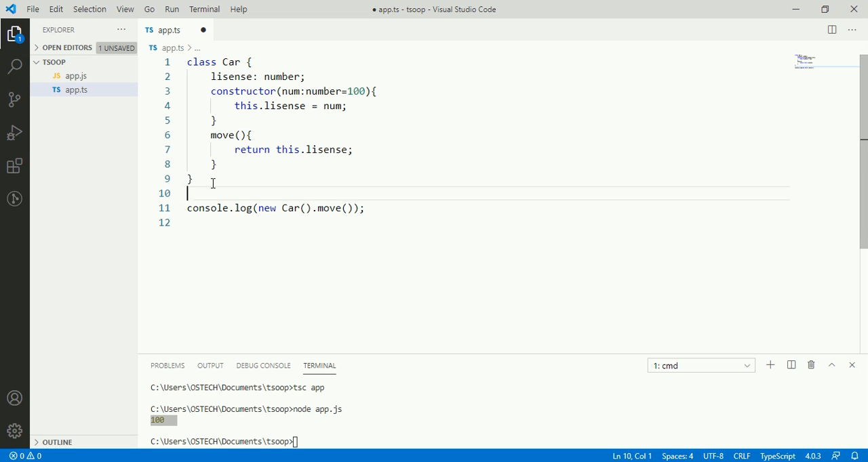
# - Assign new Car() to let ob on line 10 and change console.log to log ob
pyautogui.write('let')
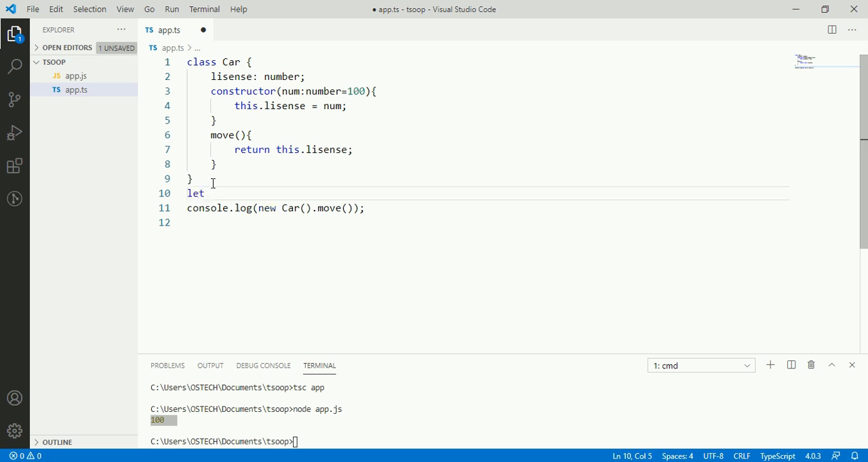
pyautogui.write('ob =')
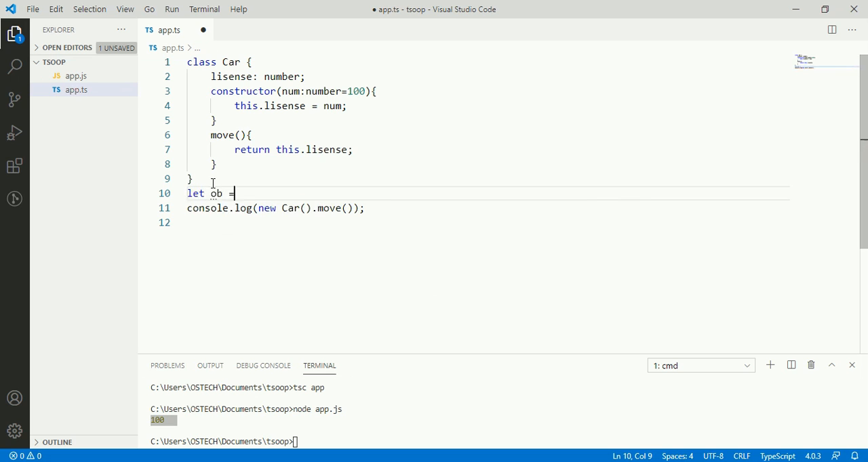
pyautogui.doubleClick(216, 193)
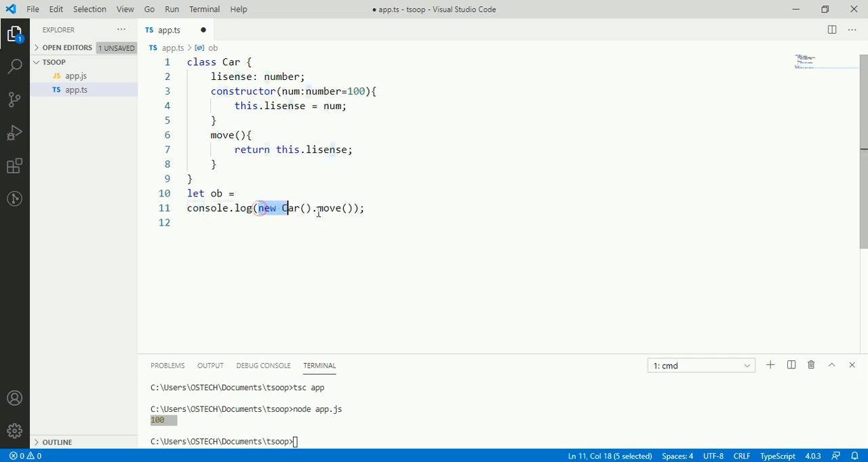
pyautogui.moveTo(285, 208); pyautogui.dragTo(352, 208)
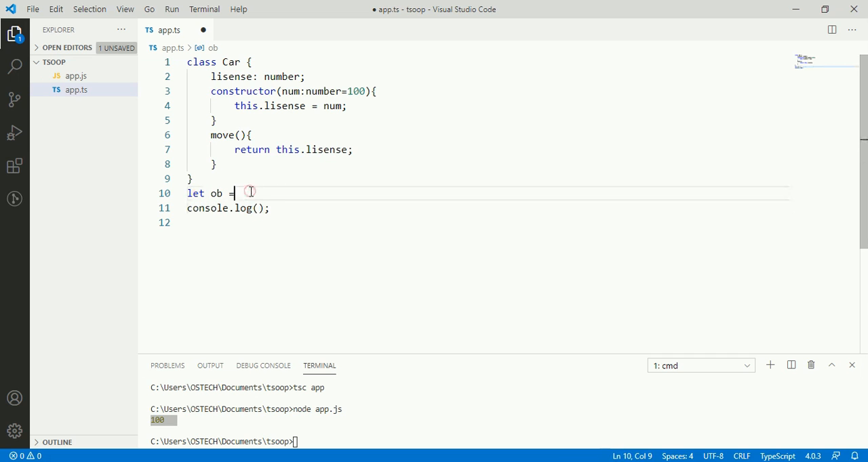
pyautogui.write('new Car().move(')
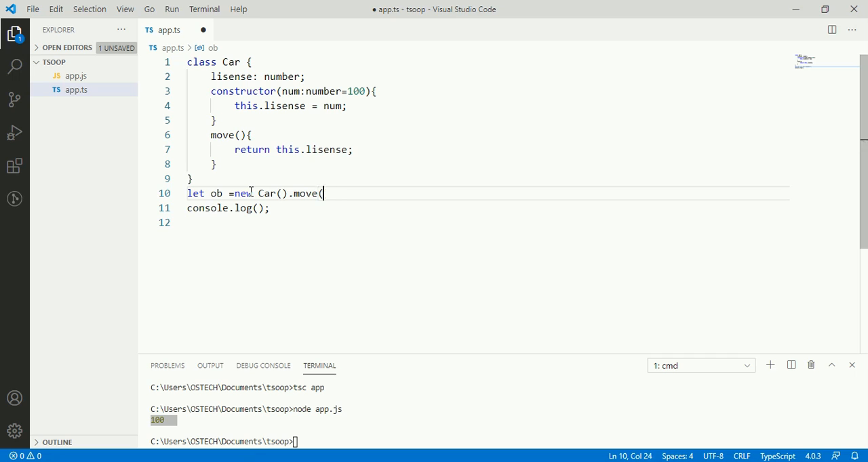
pyautogui.press('BackSpace')
pyautogui.write(';')
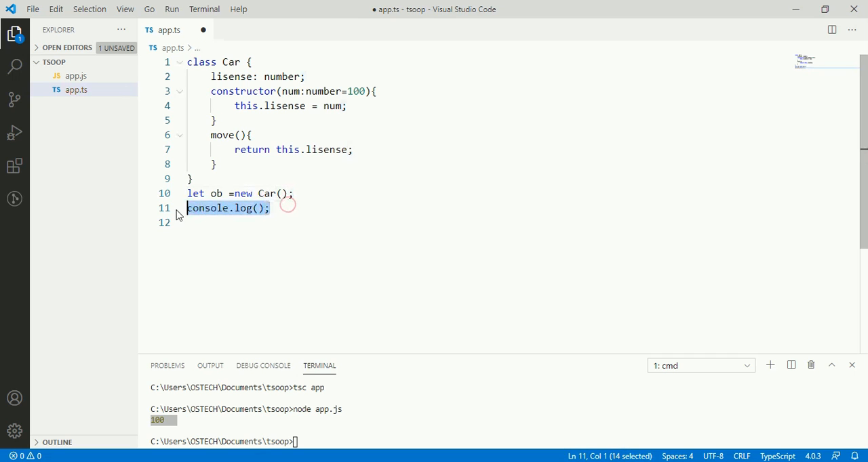
pyautogui.write('ob')
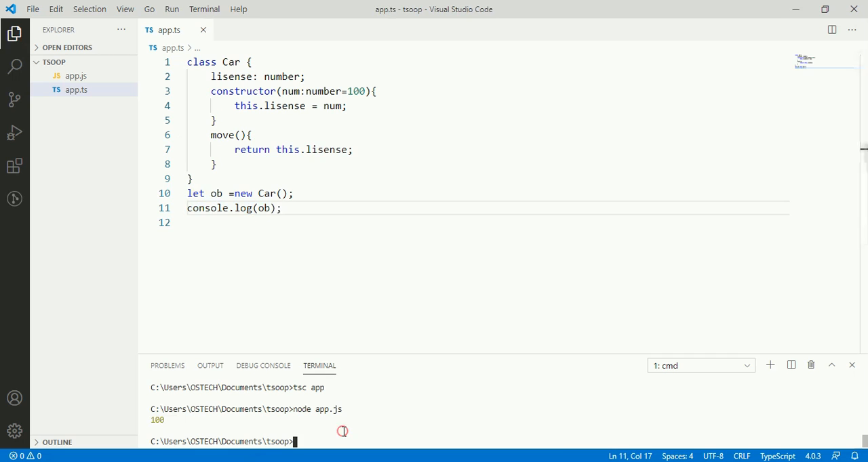
pyautogui.write('node app.js')
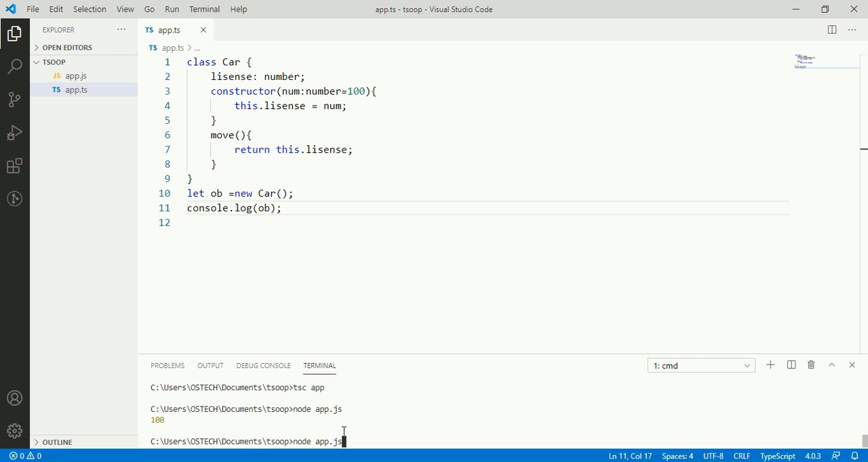
# - Run tsc app, clear the terminal, and run node app.js to print Car { lisense: 100 }
pyautogui.write('tsc app')
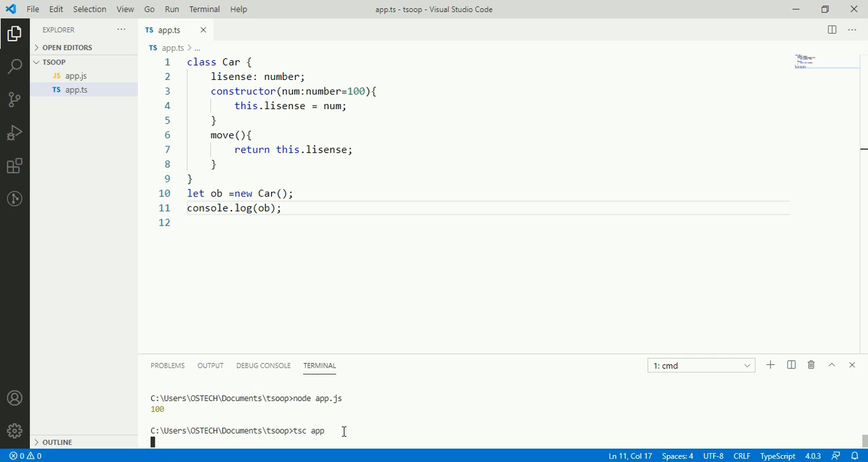
pyautogui.press('Enter')
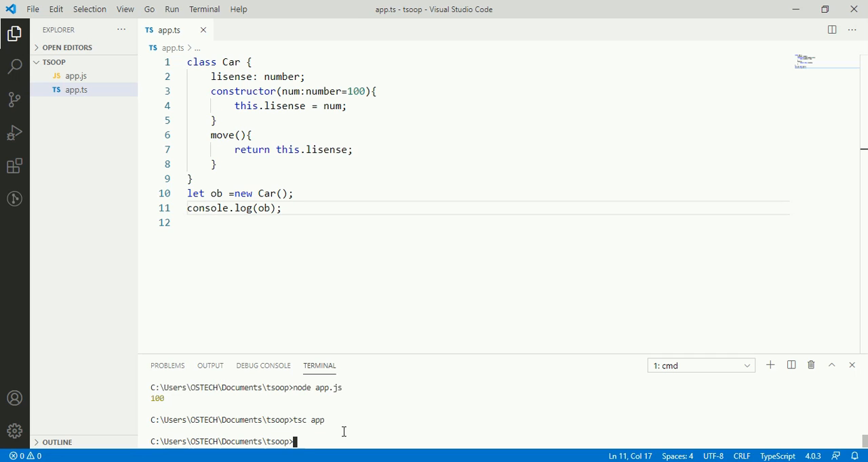
pyautogui.write('cls')
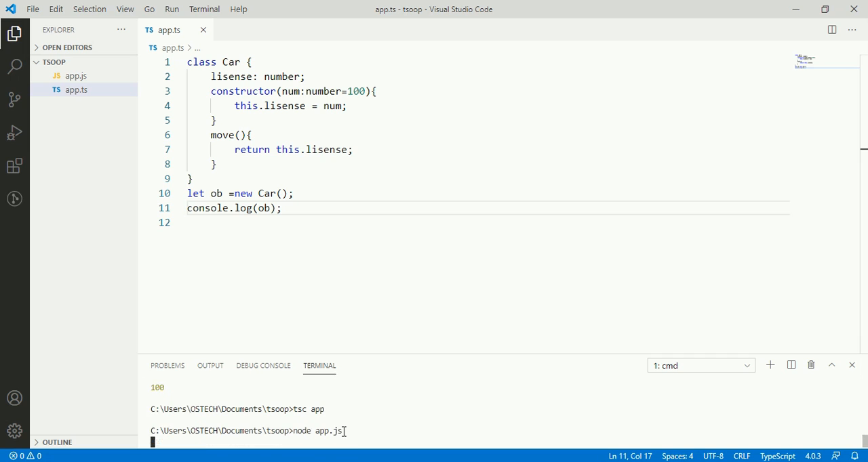
pyautogui.press('enter')
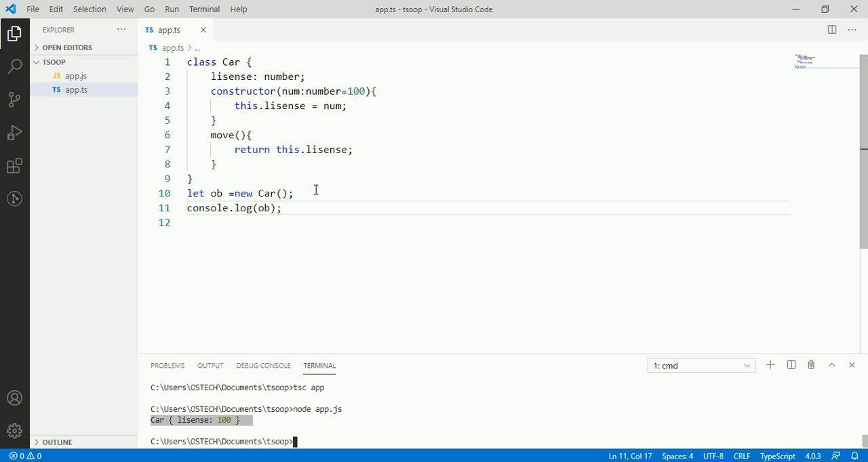
pyautogui.doubleClick(264, 208)
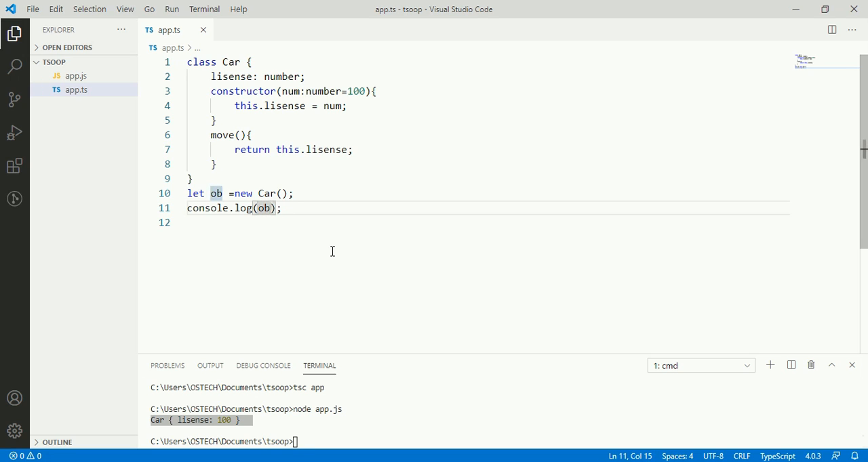
# - Log ob.move() instead of ob, then rerun tsc app and node app.js to print 100
pyautogui.write('.')
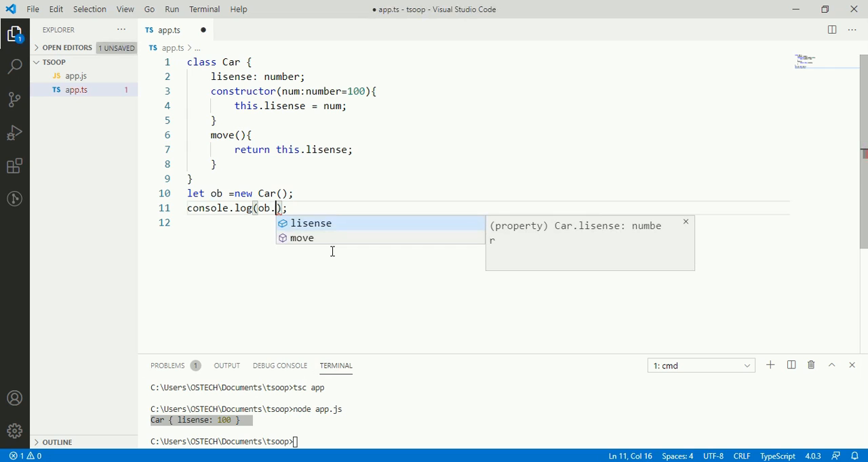
pyautogui.moveTo(331, 256)
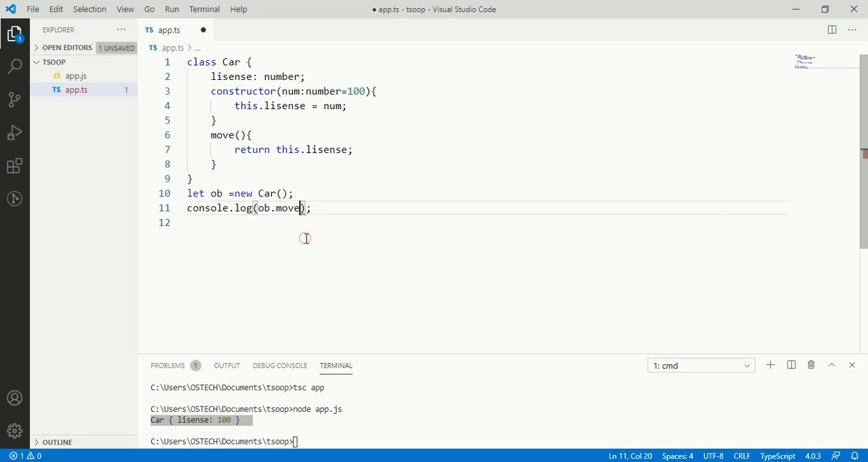
pyautogui.write('()')
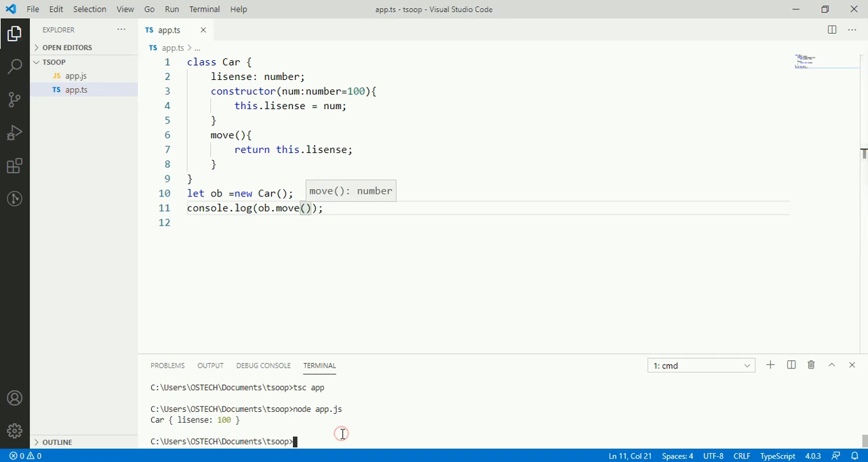
pyautogui.write('tsc app')
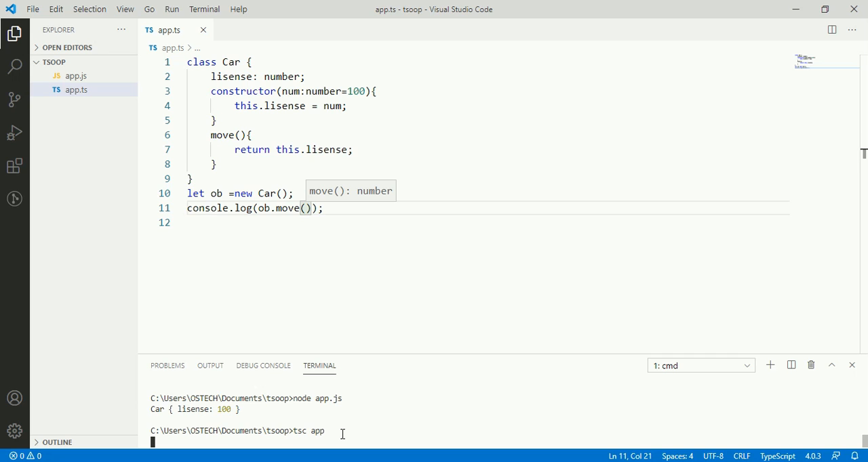
pyautogui.write('node app.js')
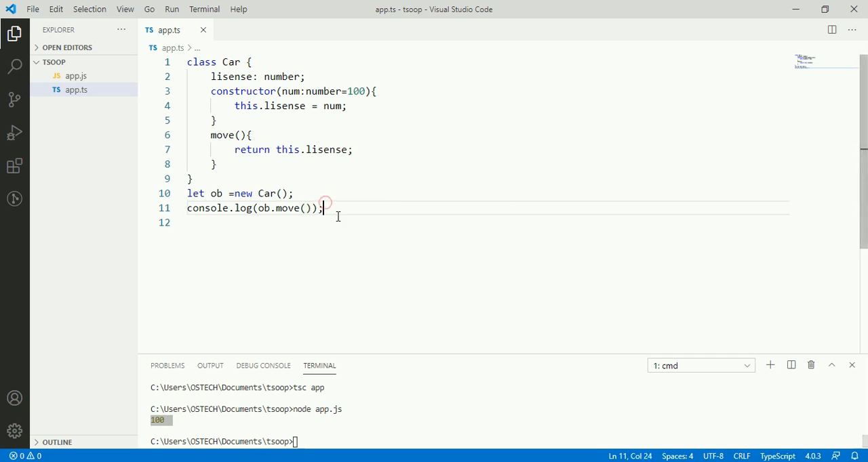
pyautogui.click(281, 193)
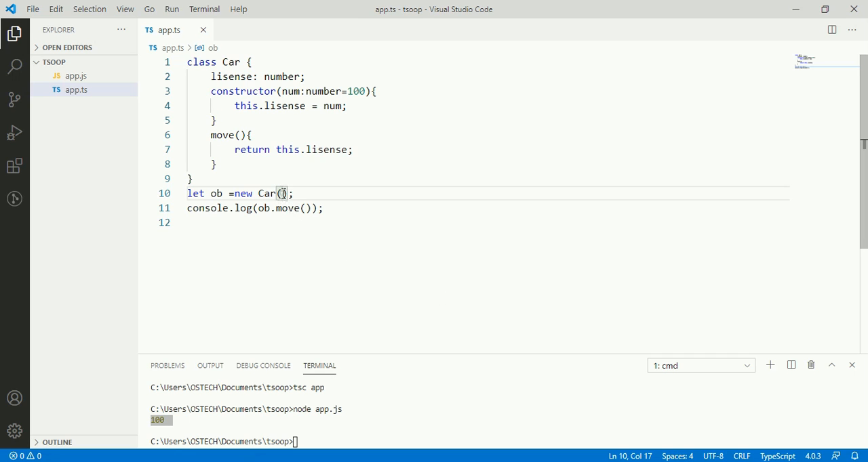
# - Pass 200 to new Car() on line 10 and retype node app.js in the terminal
pyautogui.write('200')
pyautogui.click(501, 441)
pyautogui.write('tsc app')
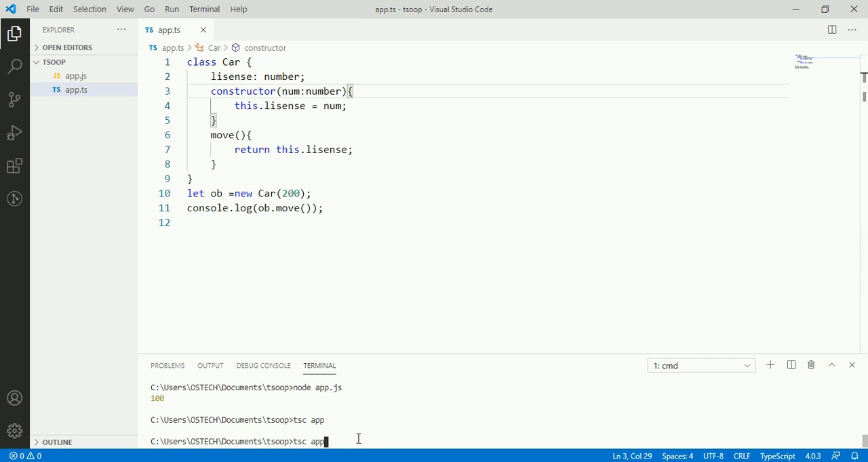
pyautogui.write('node app.js')
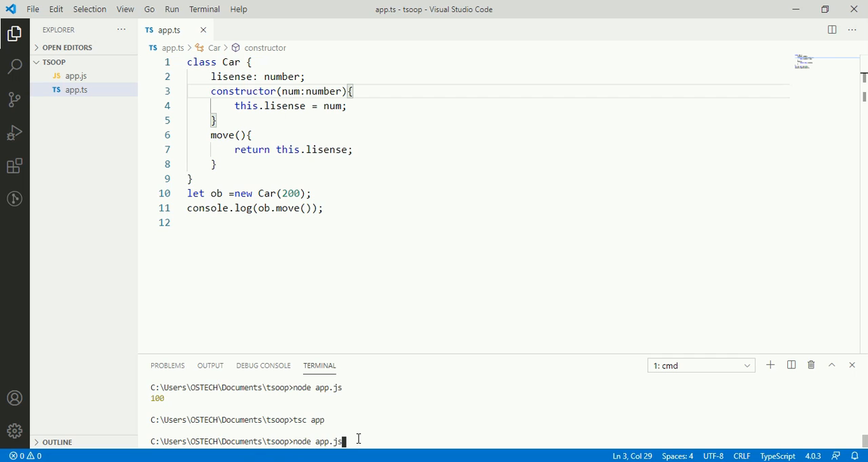